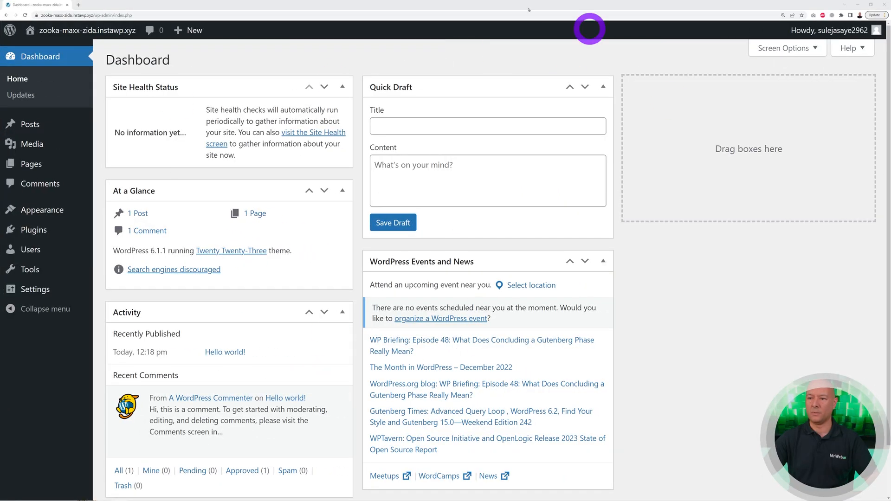
pyautogui.moveTo(273, 144)
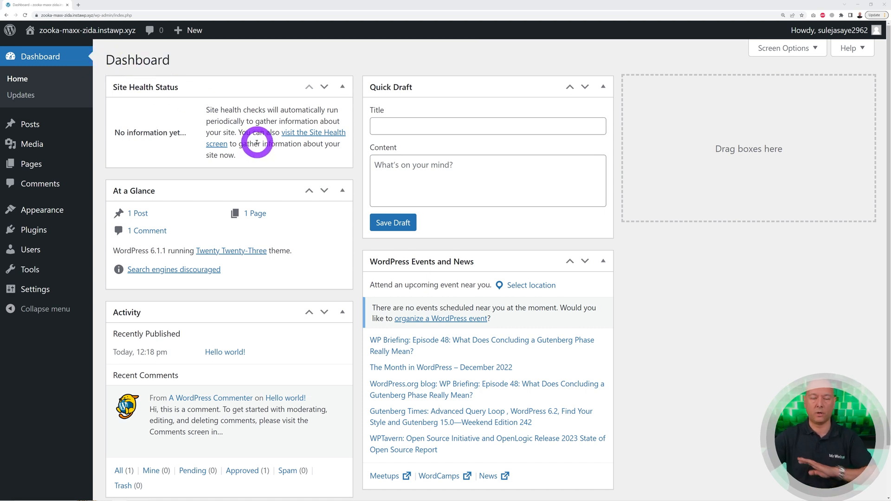
pyautogui.moveTo(252, 144)
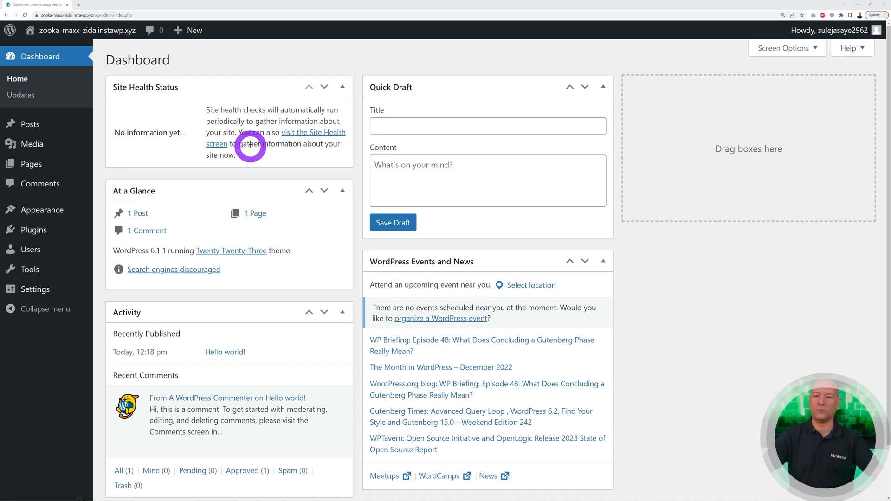
# - Go to Appearance > Themes to see the three installed themes, with Twenty Twenty-Three active
pyautogui.click(33, 230)
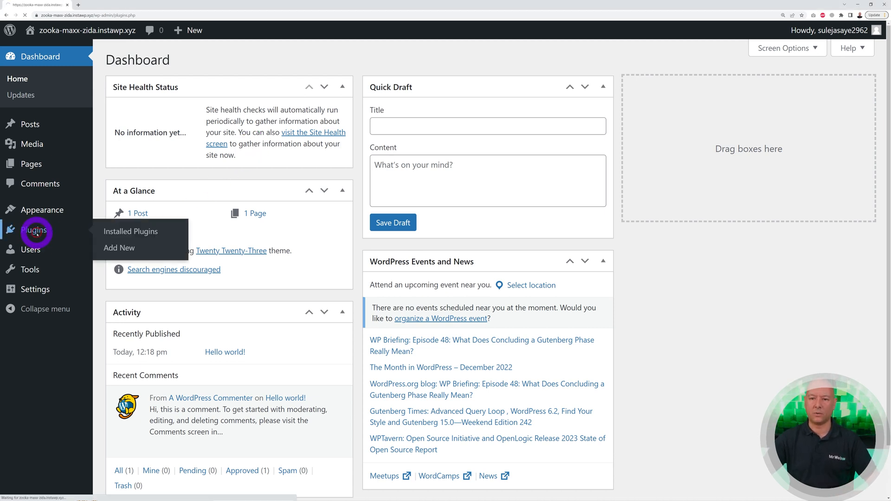
pyautogui.click(42, 168)
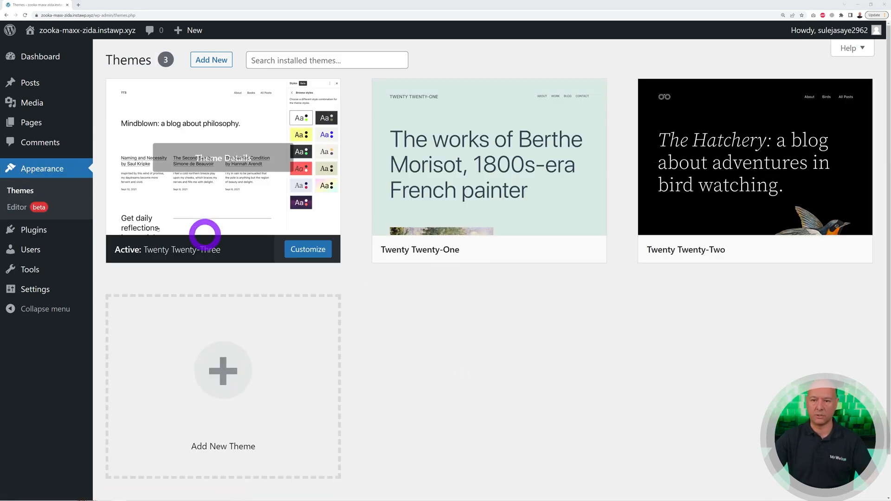
# - Search new plugins for 'ai power', then install and activate GPT AI Power
pyautogui.click(33, 188)
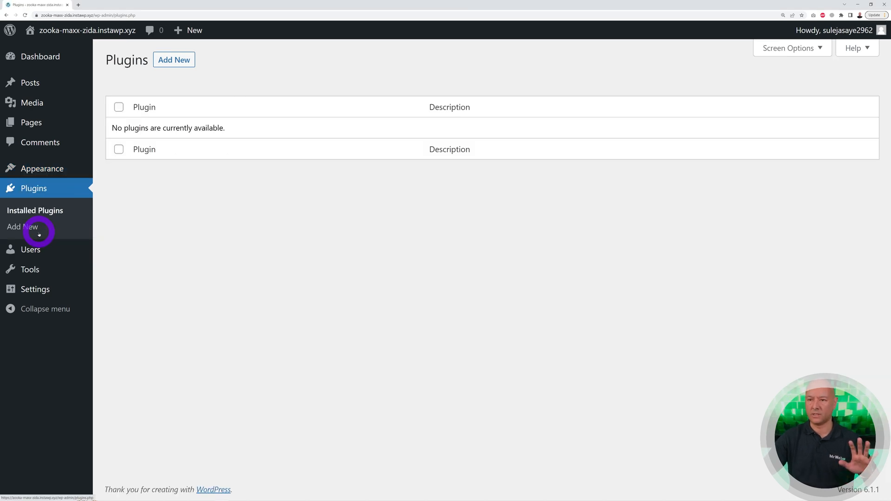
pyautogui.click(23, 227)
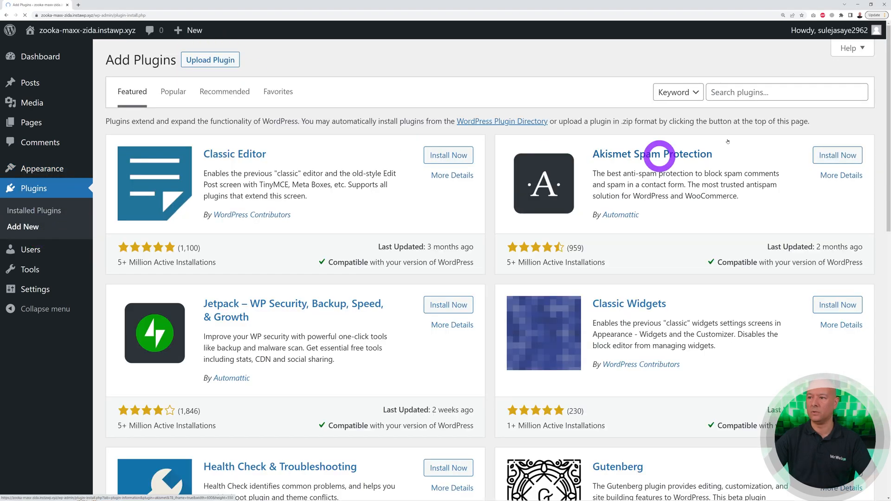
pyautogui.write('a')
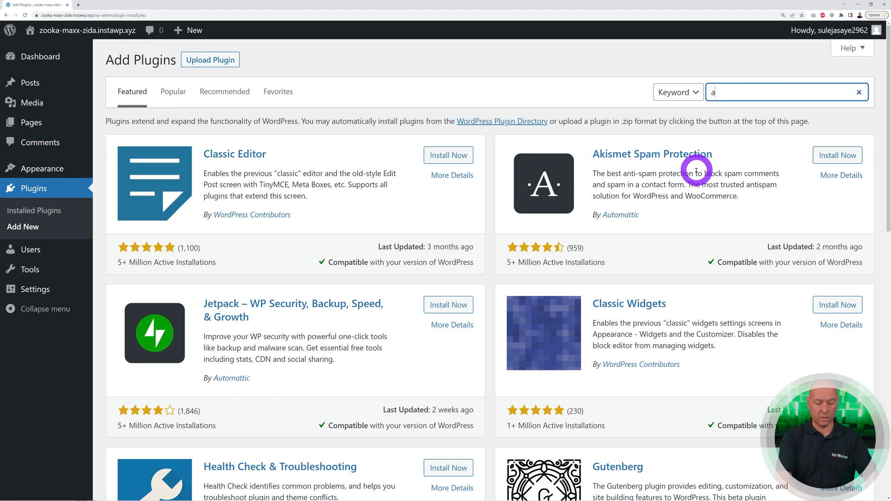
pyautogui.write('ai power')
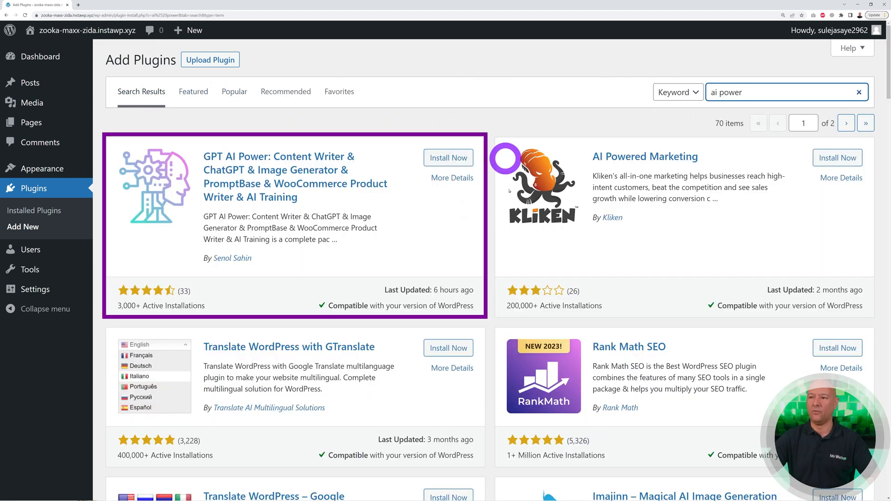
pyautogui.click(289, 346)
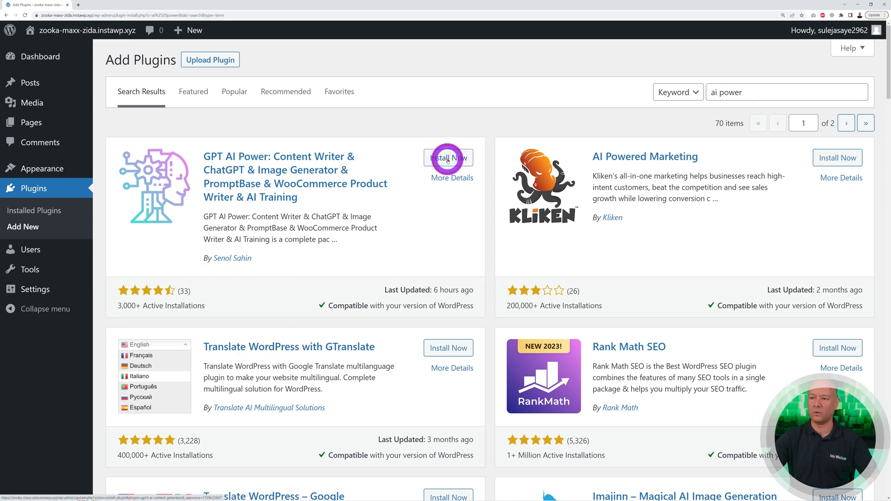
pyautogui.click(449, 157)
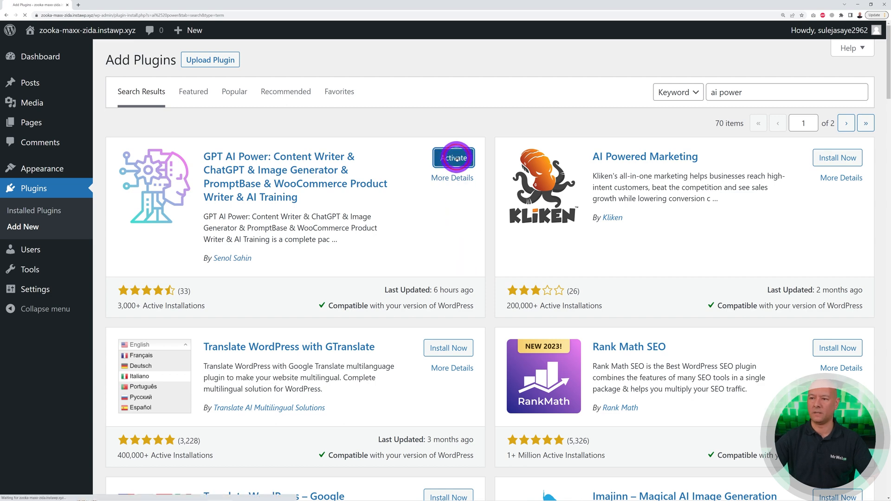
pyautogui.click(454, 158)
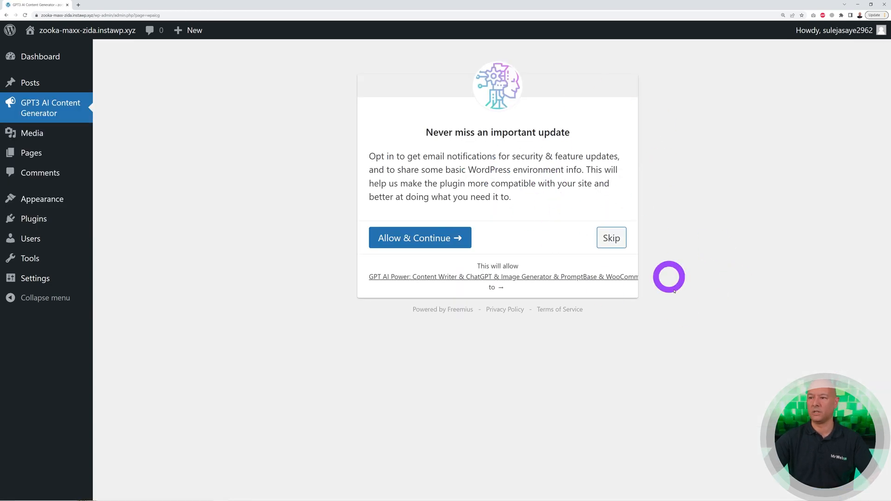
# - Skip the GPT AI Power email opt-in to reach its AI Engine settings
pyautogui.click(612, 237)
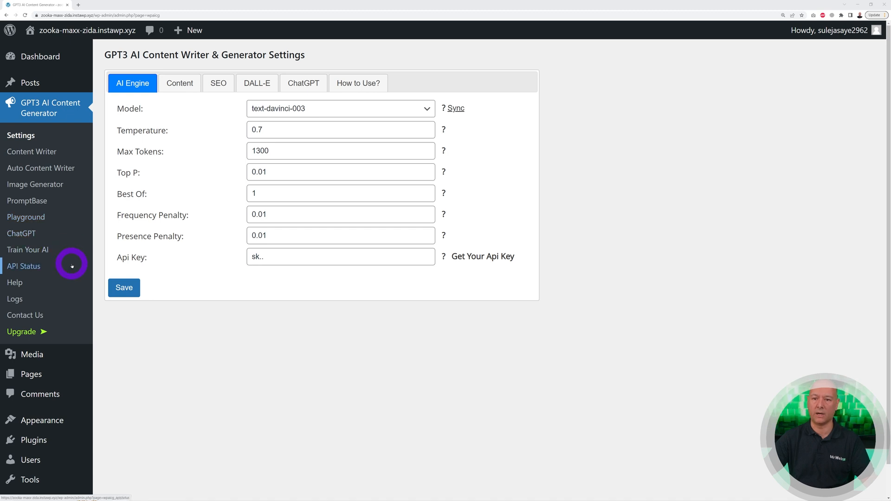
pyautogui.moveTo(63, 314)
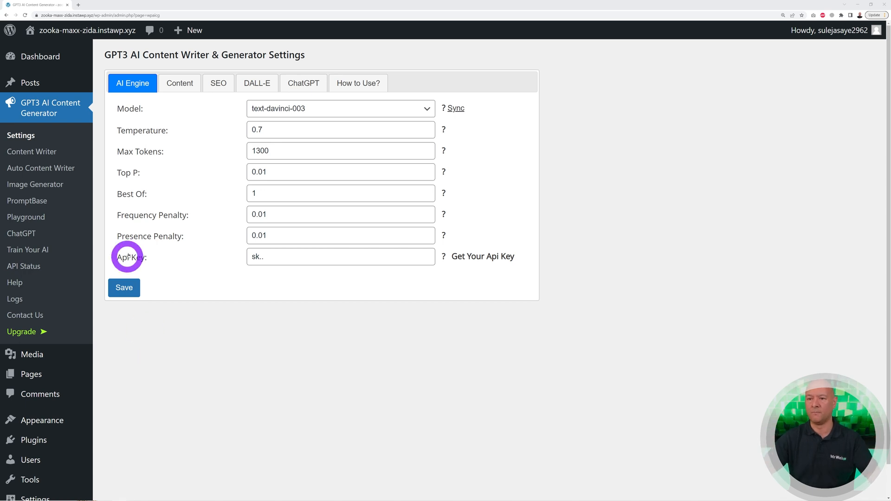
pyautogui.moveTo(514, 274)
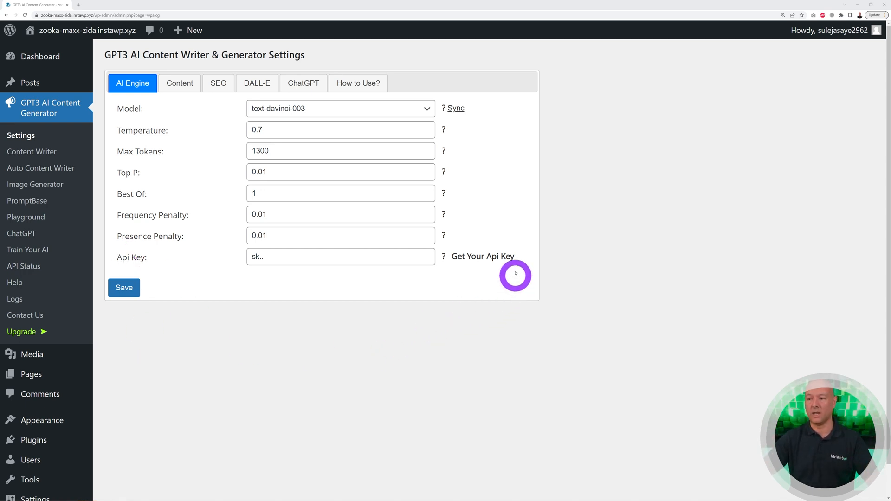
pyautogui.moveTo(485, 262)
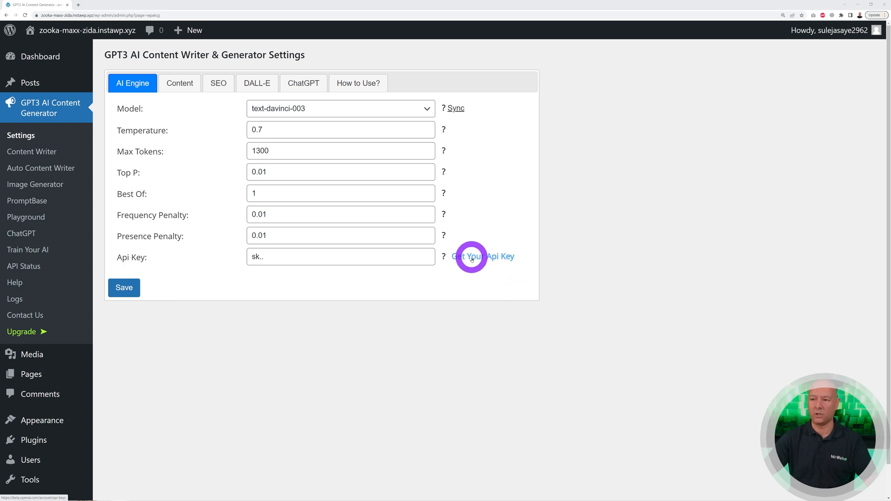
# - Follow Get Your Api Key and log in to the OpenAI account
pyautogui.click(471, 256)
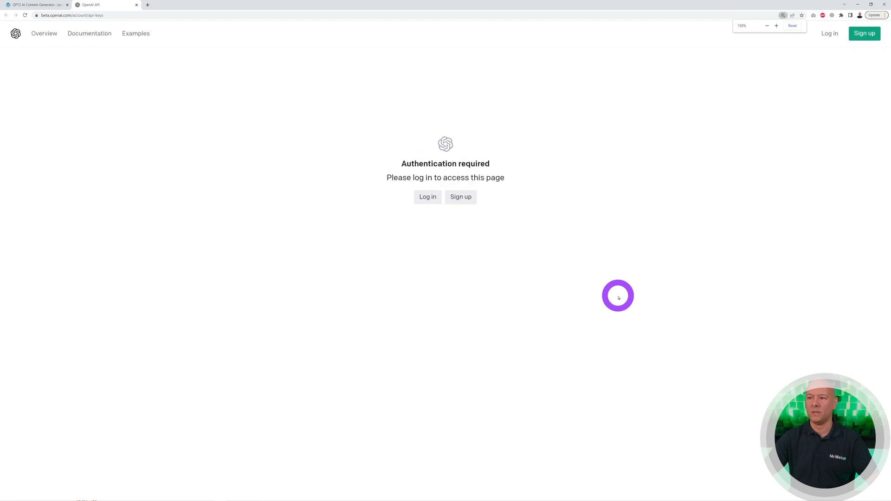
pyautogui.click(778, 25)
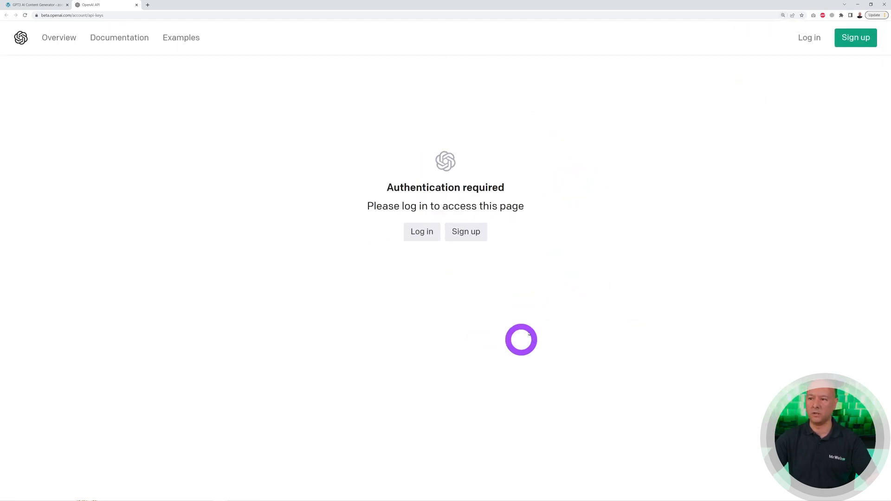
pyautogui.click(422, 231)
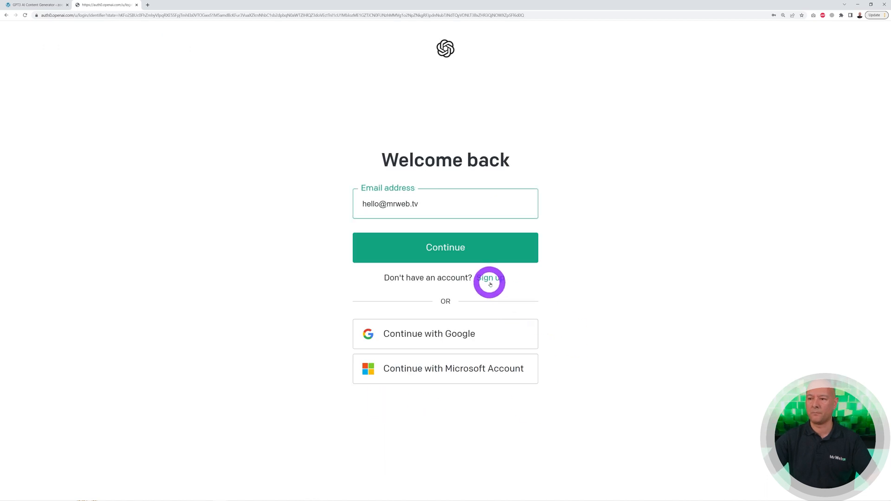
pyautogui.click(445, 248)
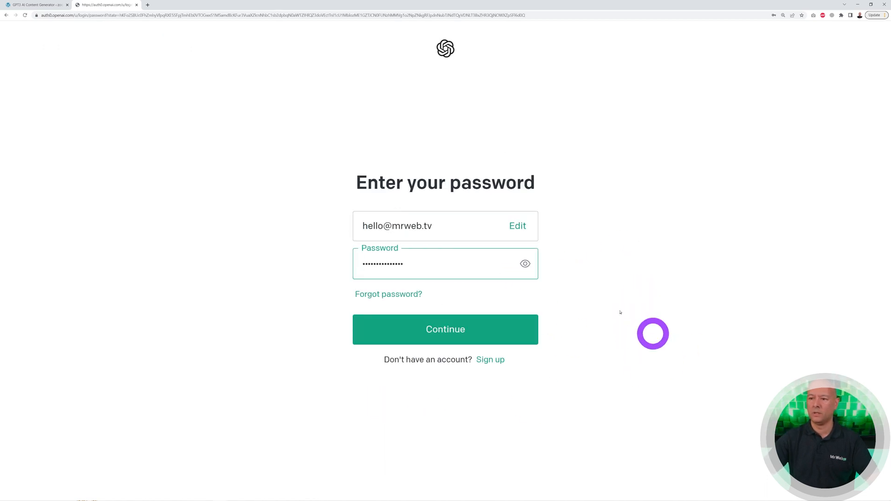
pyautogui.click(446, 329)
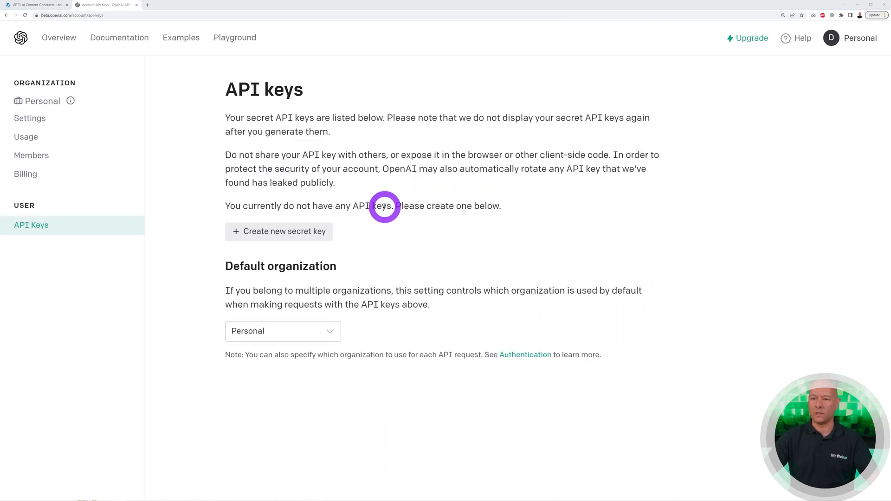
pyautogui.moveTo(231, 243)
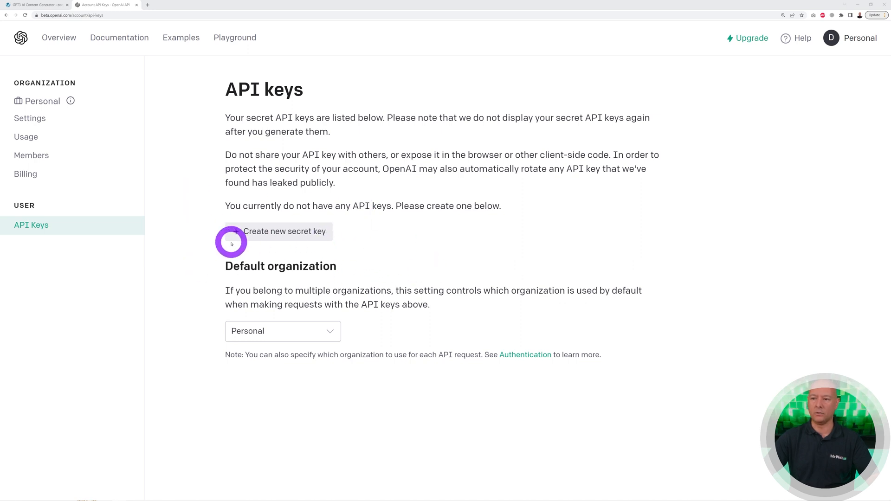
pyautogui.moveTo(354, 312)
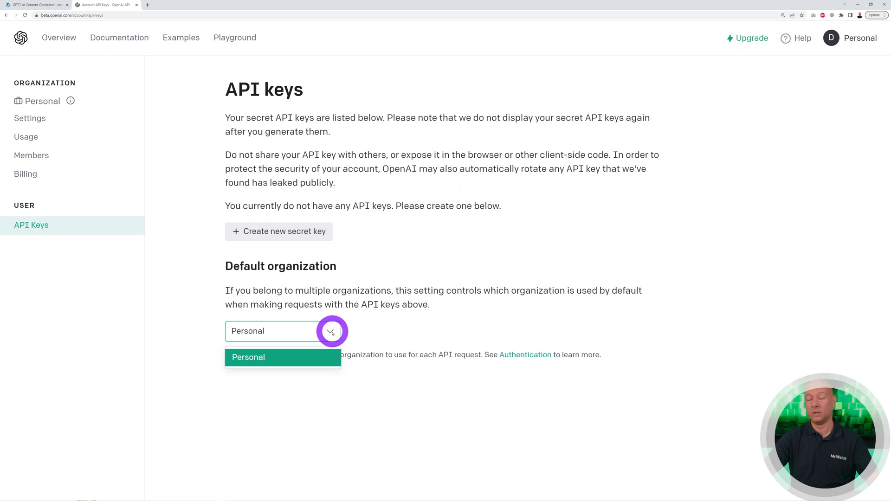
# - Generate a new OpenAI secret key and copy it
pyautogui.click(283, 358)
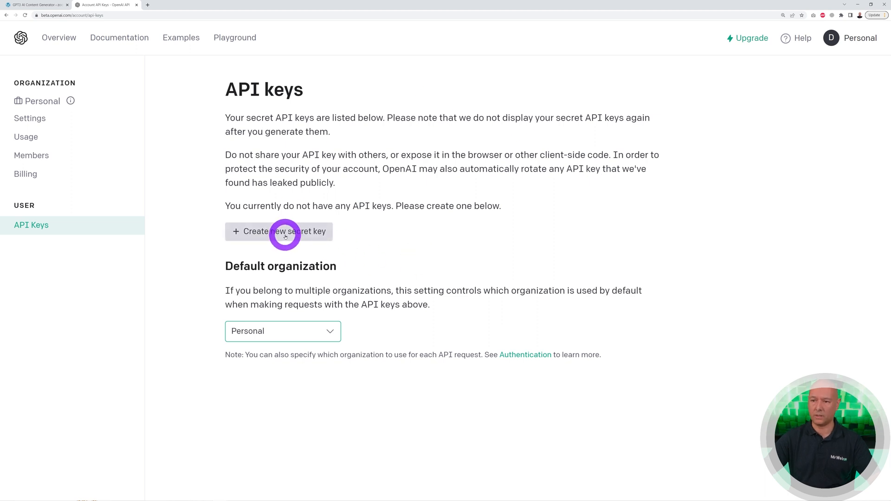
pyautogui.click(286, 232)
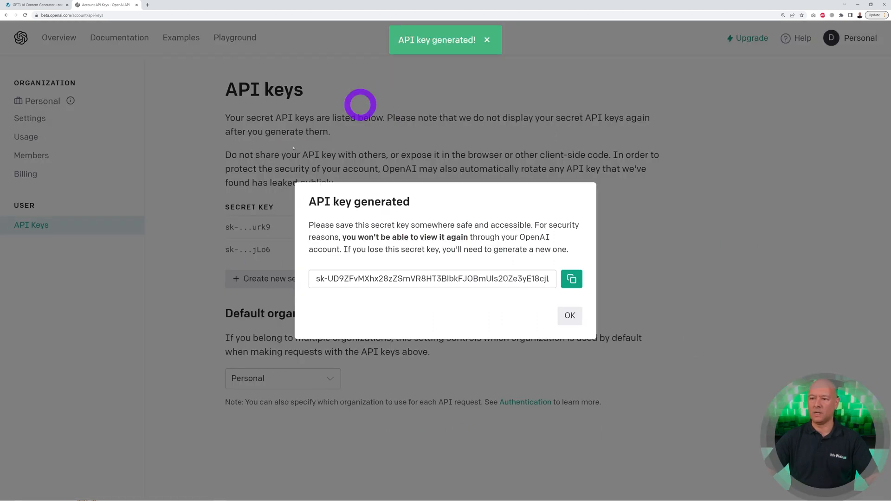
pyautogui.click(571, 279)
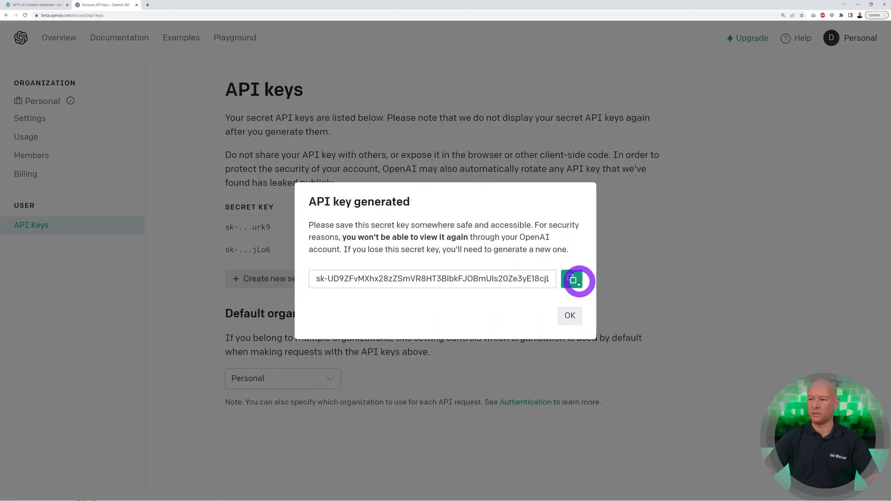
pyautogui.click(574, 279)
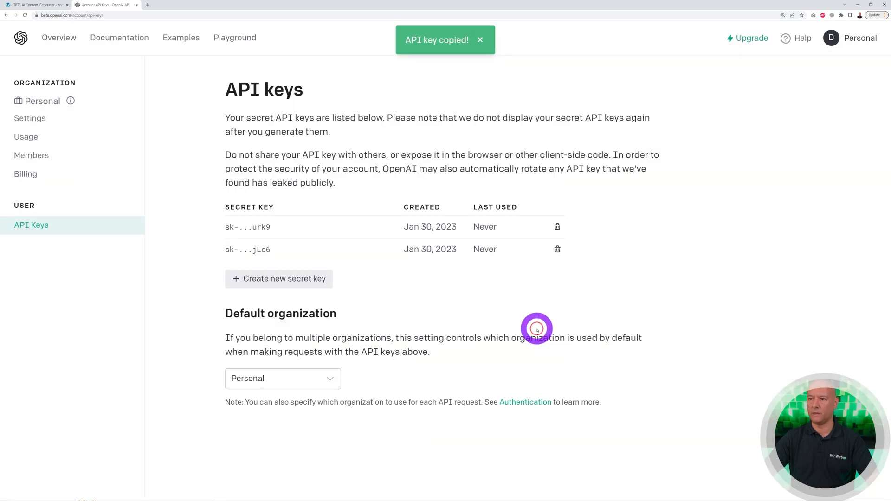
# - Return to the WordPress GPT3 AI Content Writer settings page
pyautogui.click(32, 6)
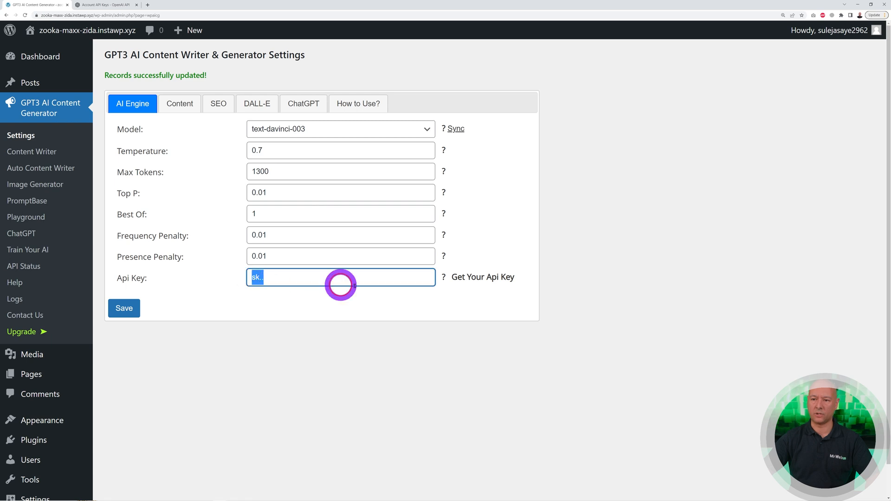
pyautogui.moveTo(322, 357)
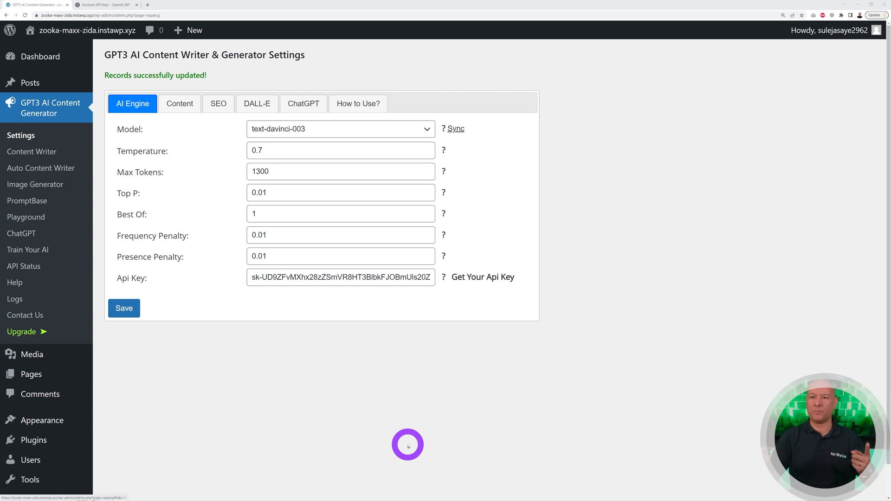
pyautogui.moveTo(484, 396)
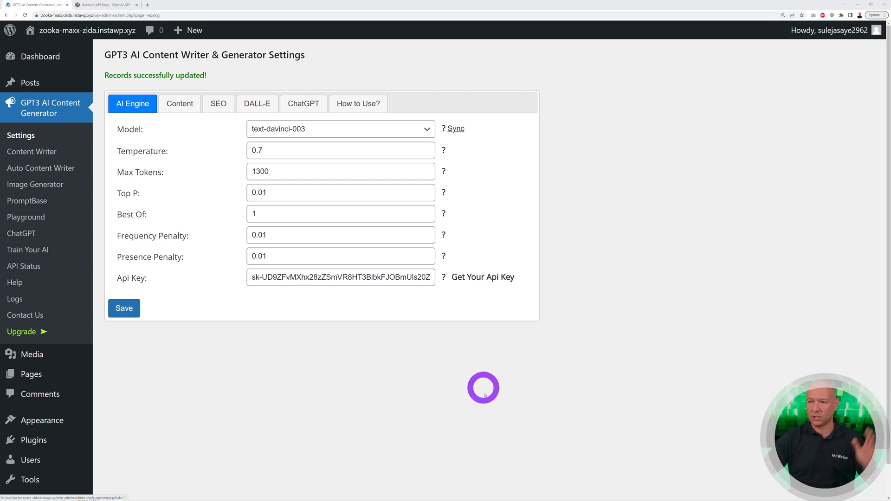
# - Start a new AI-generated post titled 'Are Touch Key Mobile Phones Becoming Obsolete?'
pyautogui.click(30, 83)
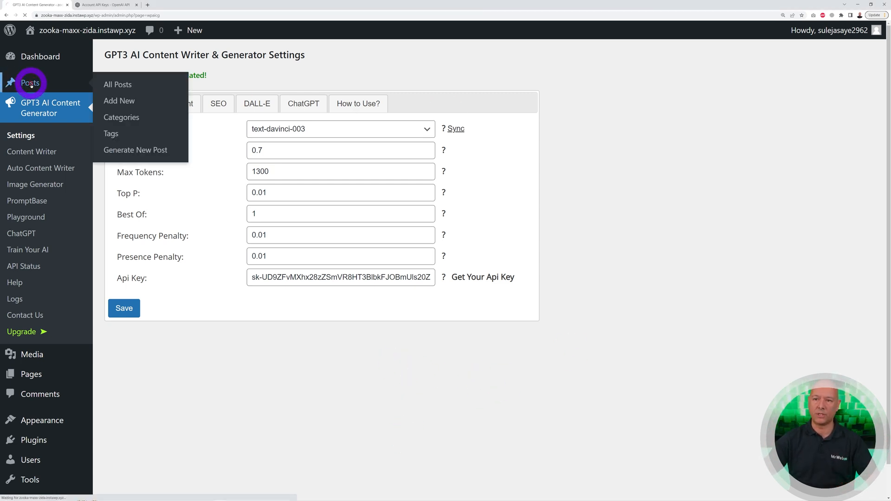
pyautogui.click(117, 84)
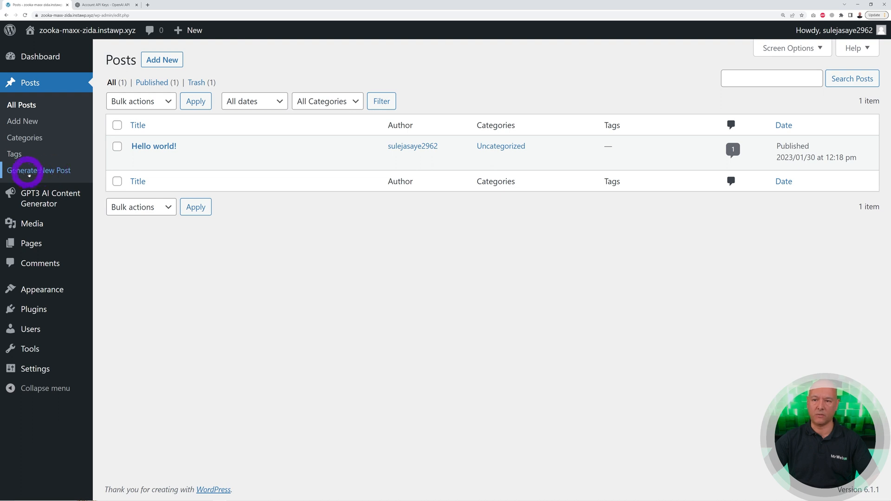
pyautogui.moveTo(54, 173)
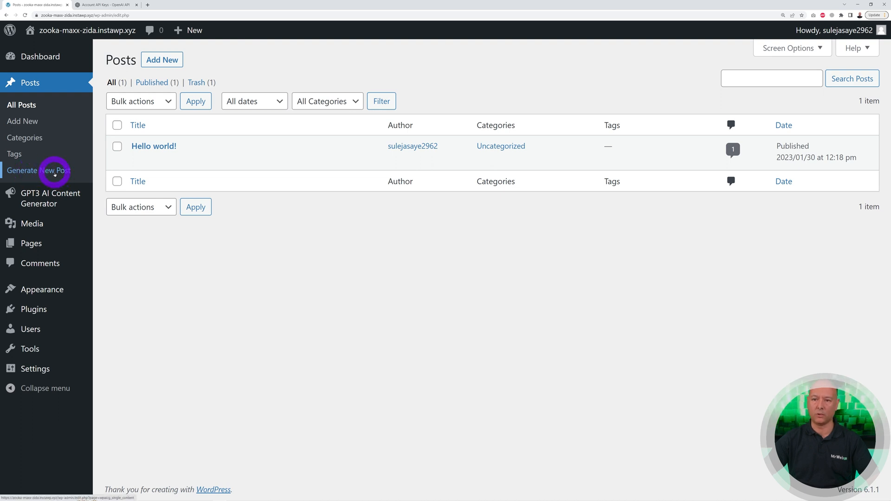
pyautogui.click(54, 171)
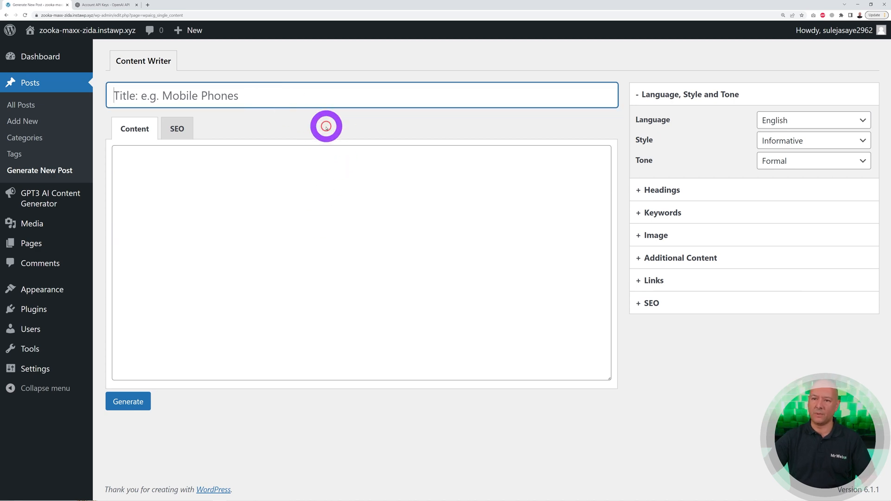
pyautogui.moveTo(321, 201)
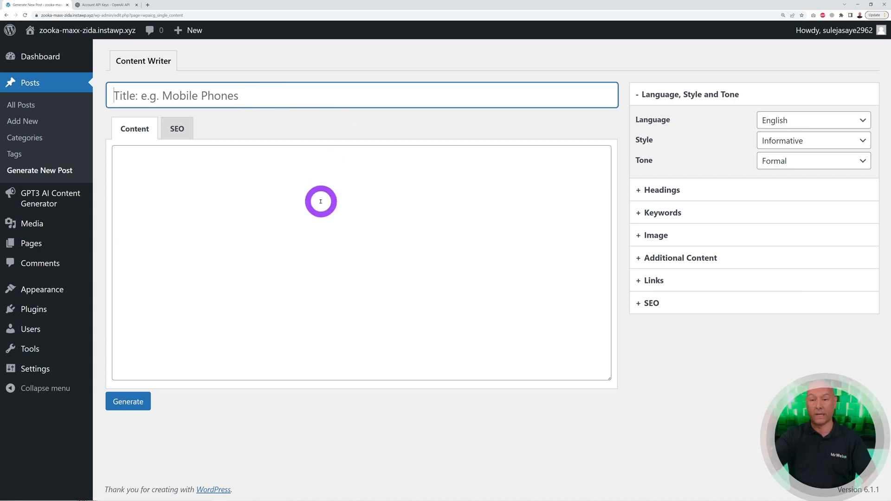
pyautogui.write('Are Touch Key Mobile Phones Becoming Obsolete?')
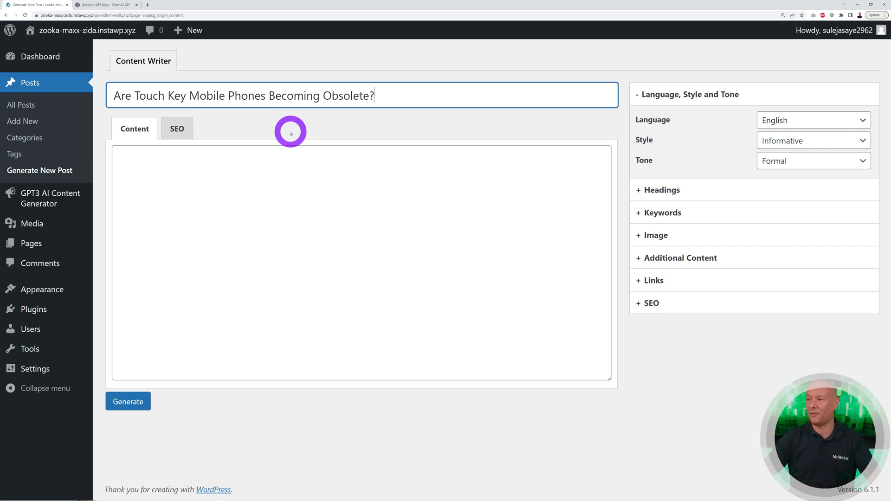
pyautogui.moveTo(622, 148)
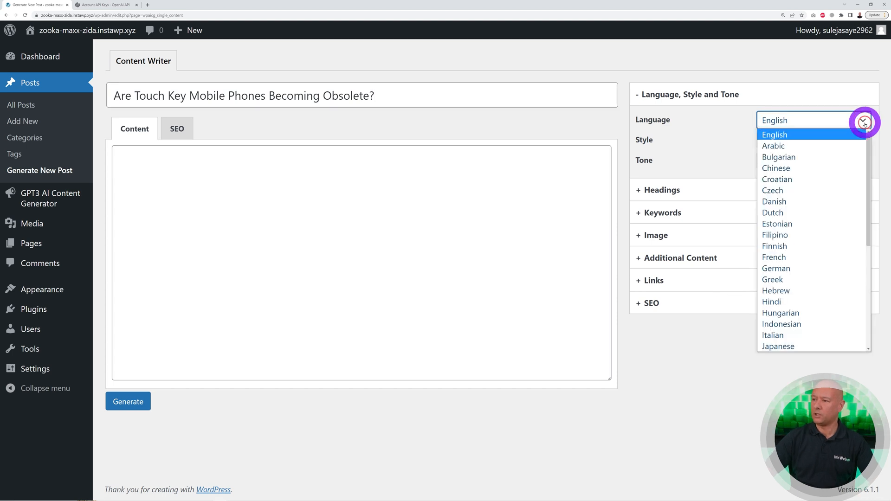
# - Keep English language, Informative style, Formal tone and five headings
pyautogui.click(774, 134)
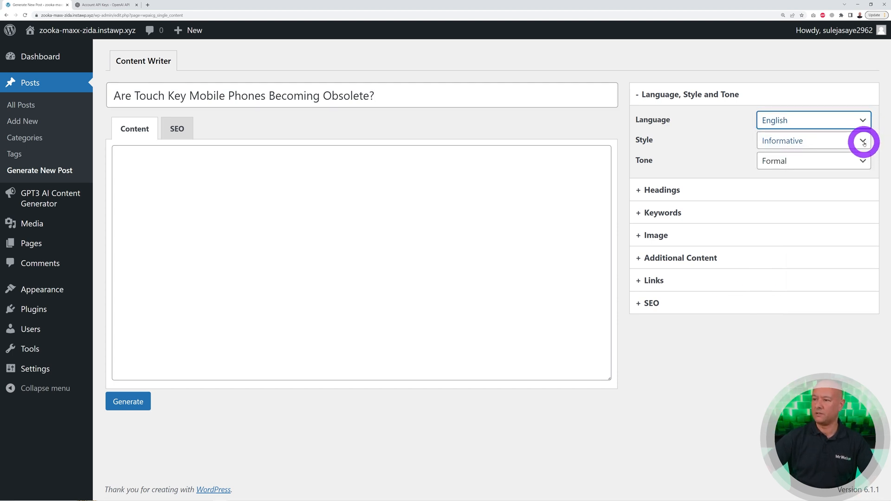
pyautogui.click(864, 141)
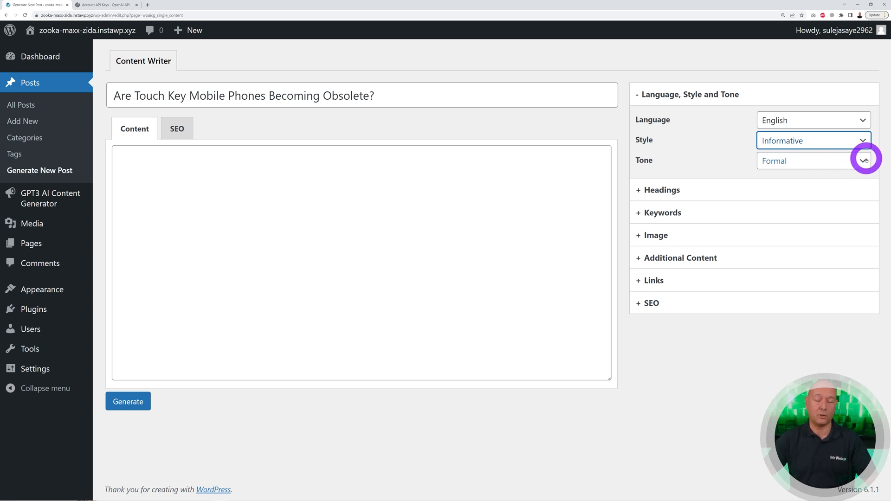
pyautogui.click(866, 161)
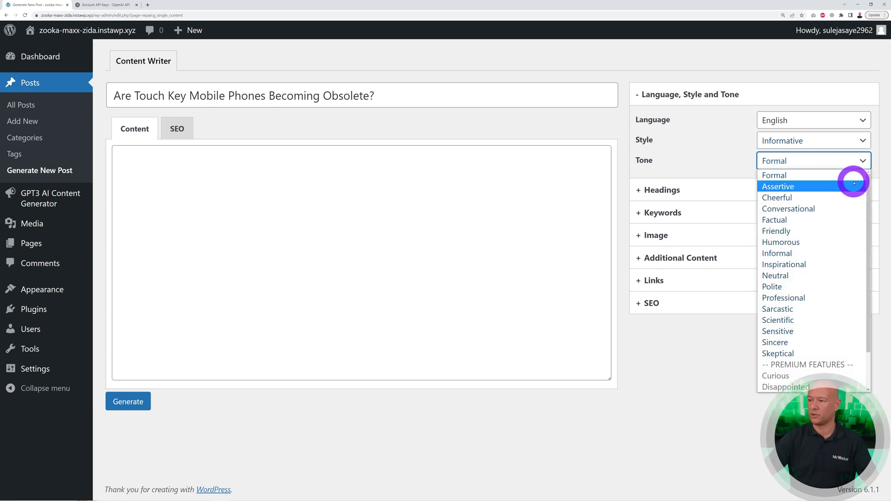
pyautogui.moveTo(841, 215)
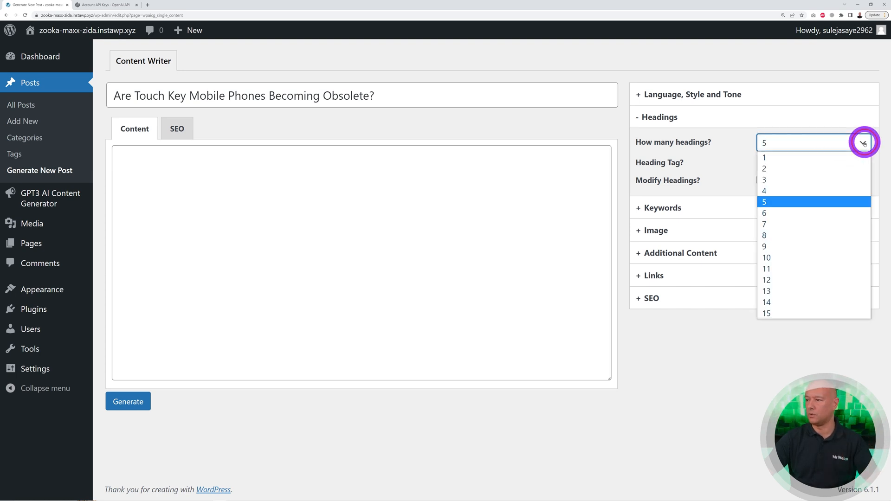
pyautogui.click(764, 224)
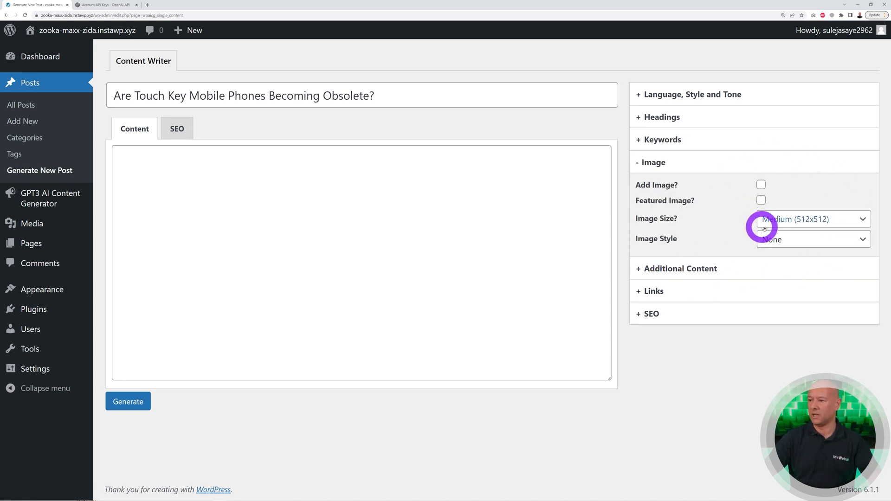
# - Enable a medium-size featured image with an art style, plus a generated meta description
pyautogui.click(761, 185)
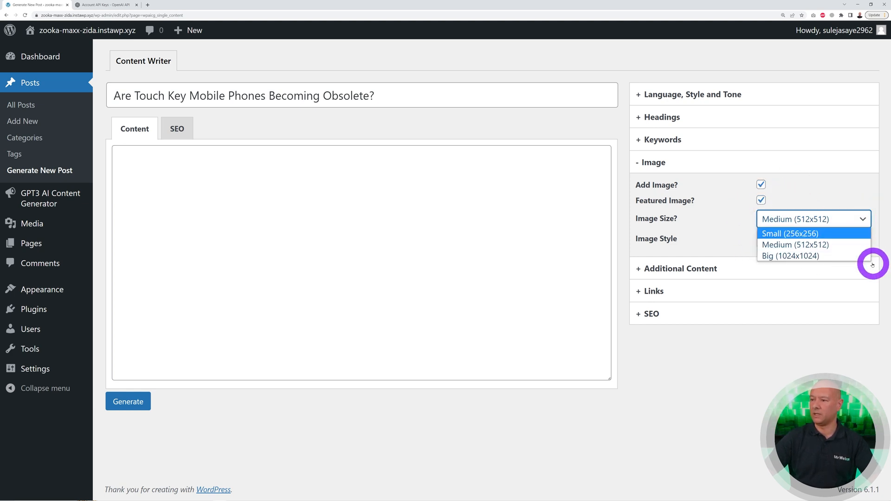
pyautogui.click(796, 244)
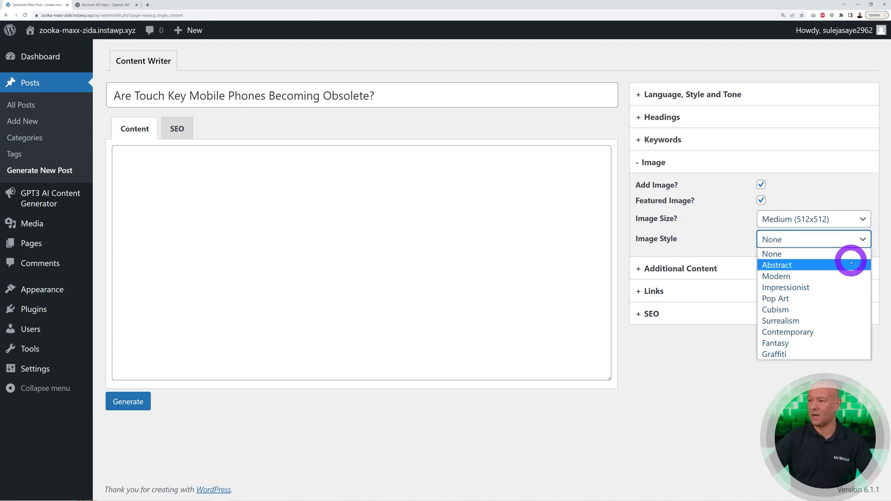
pyautogui.moveTo(775, 310)
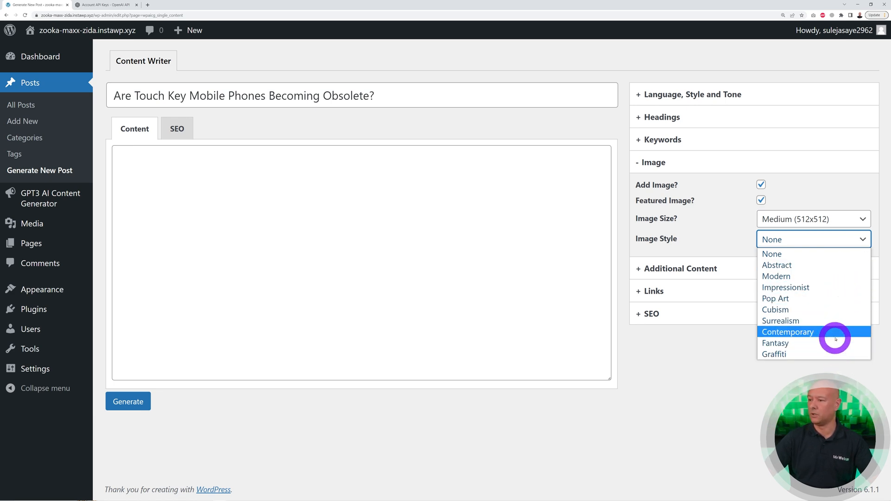
pyautogui.click(788, 332)
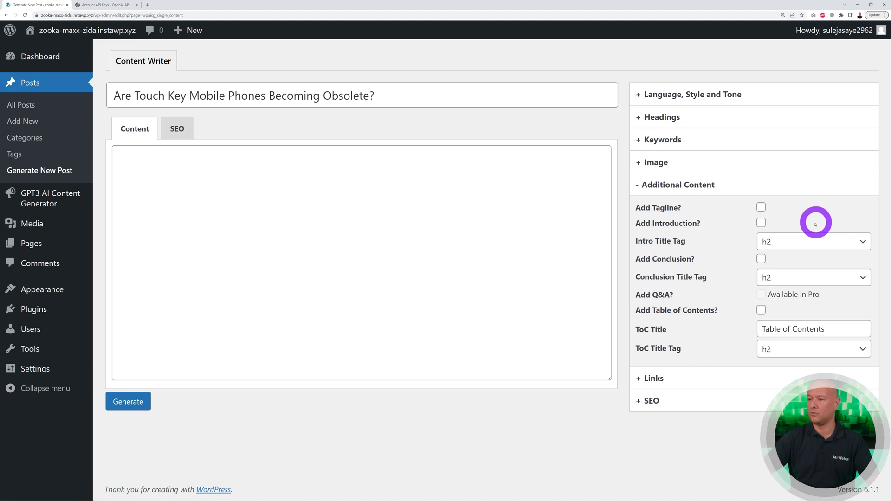
pyautogui.click(761, 258)
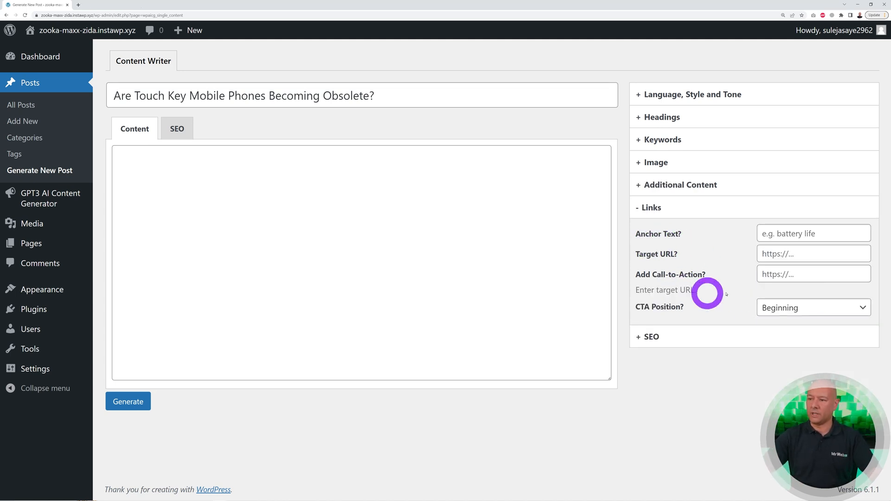
pyautogui.click(814, 273)
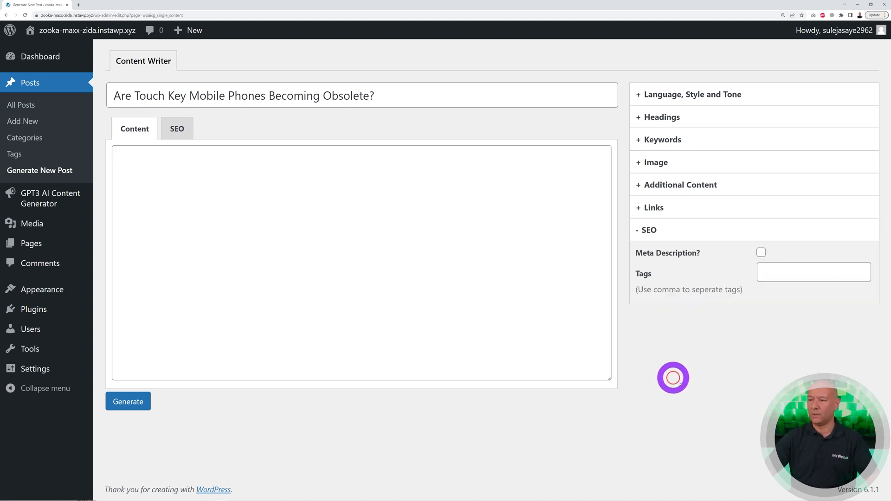
pyautogui.moveTo(735, 272)
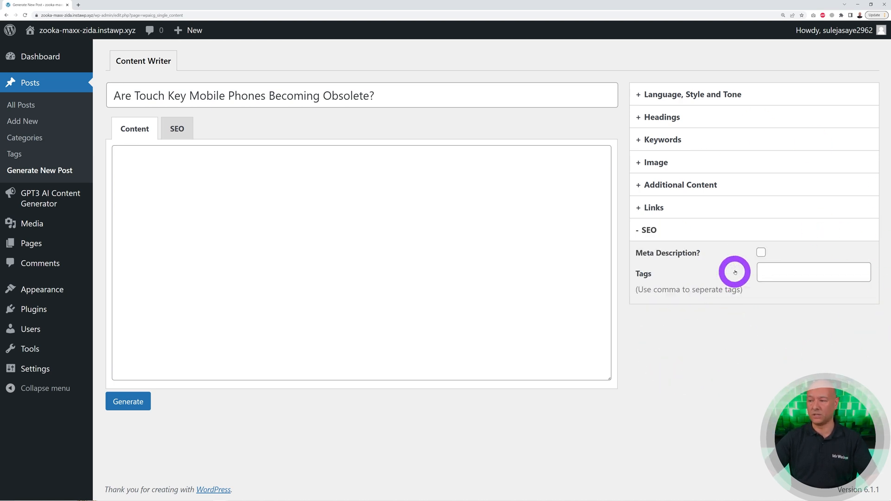
pyautogui.click(761, 252)
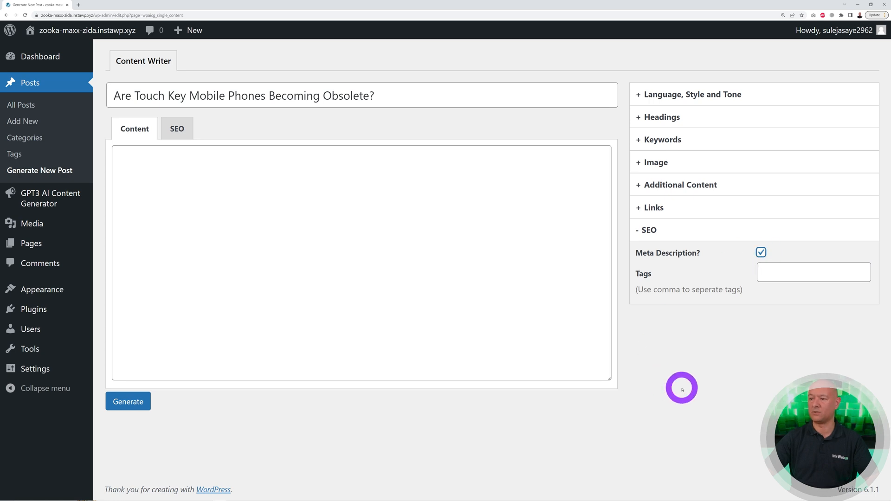
pyautogui.moveTo(679, 364)
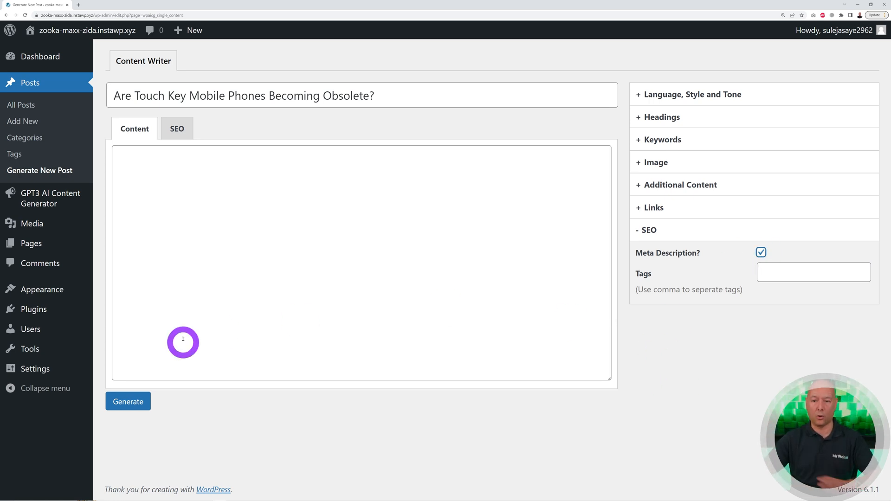
# - Generate the post content with AI and scroll through the result
pyautogui.click(129, 403)
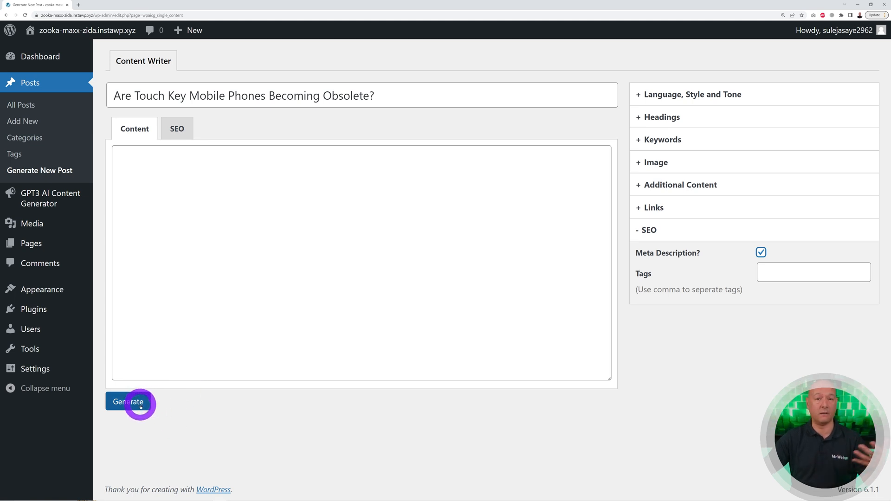
pyautogui.click(128, 402)
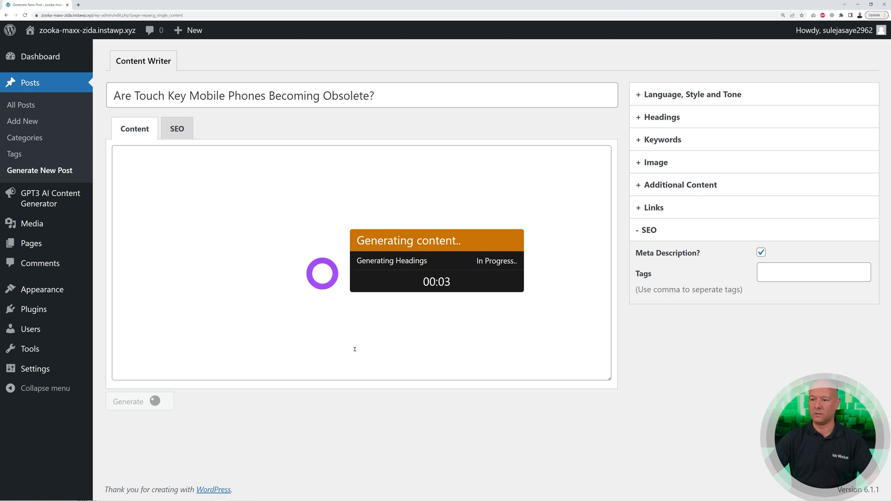
pyautogui.moveTo(658, 375)
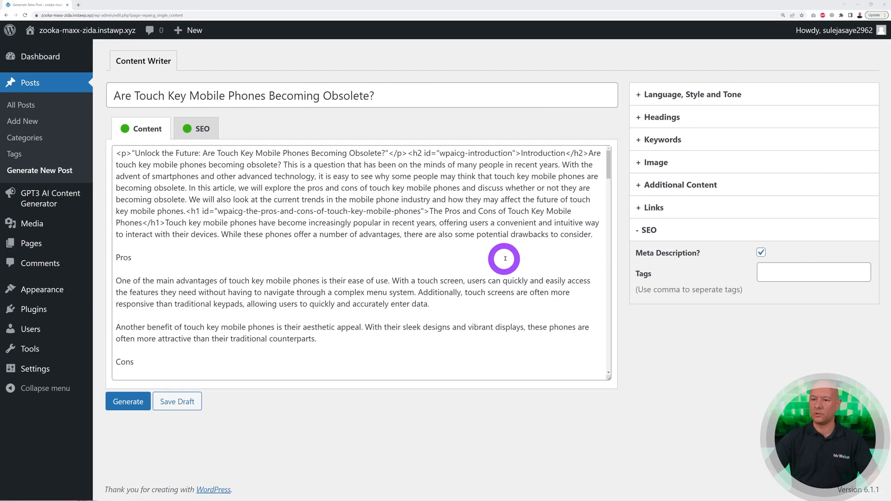
pyautogui.scroll(-3)
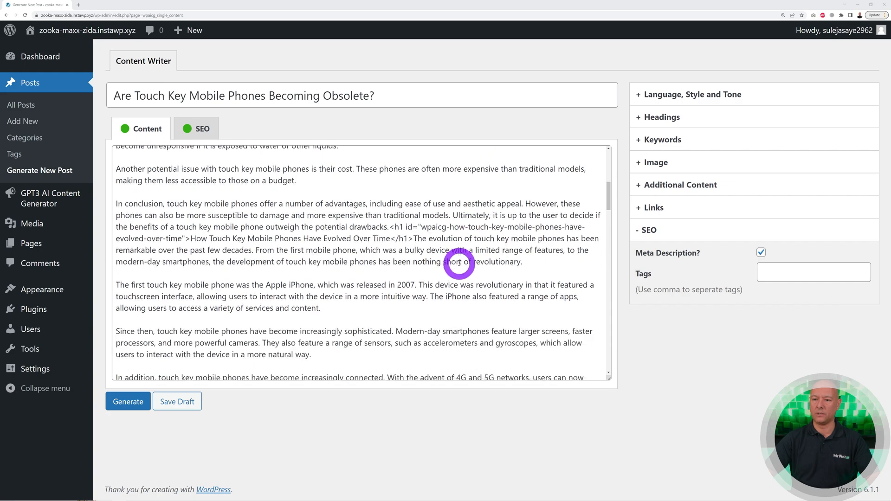
pyautogui.scroll(-3)
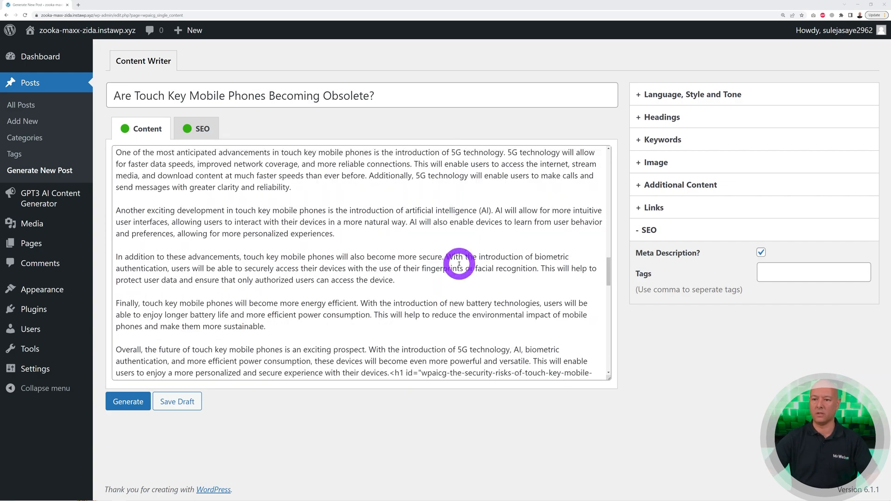
pyautogui.scroll(-3)
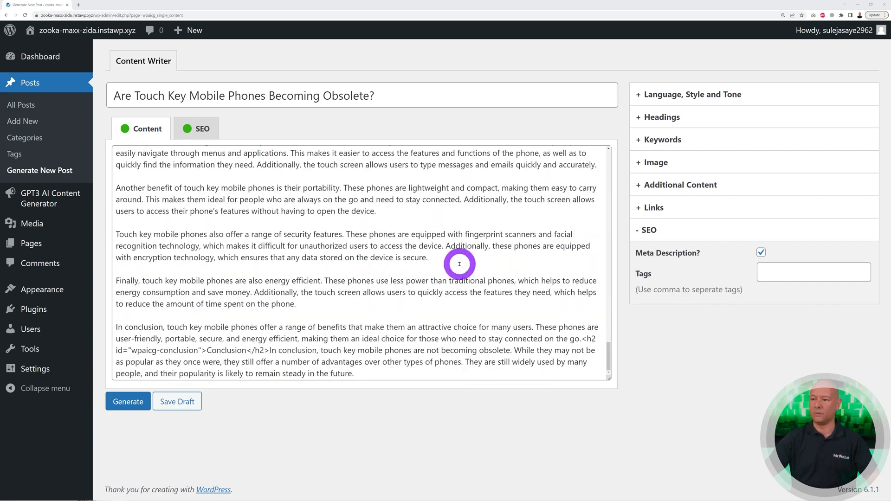
# - Review the generated meta description and save the post as a draft
pyautogui.click(202, 129)
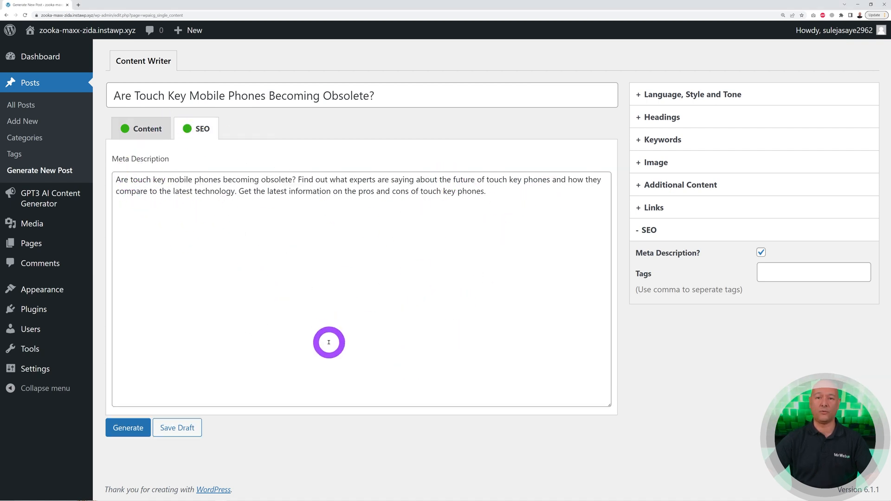
pyautogui.click(177, 428)
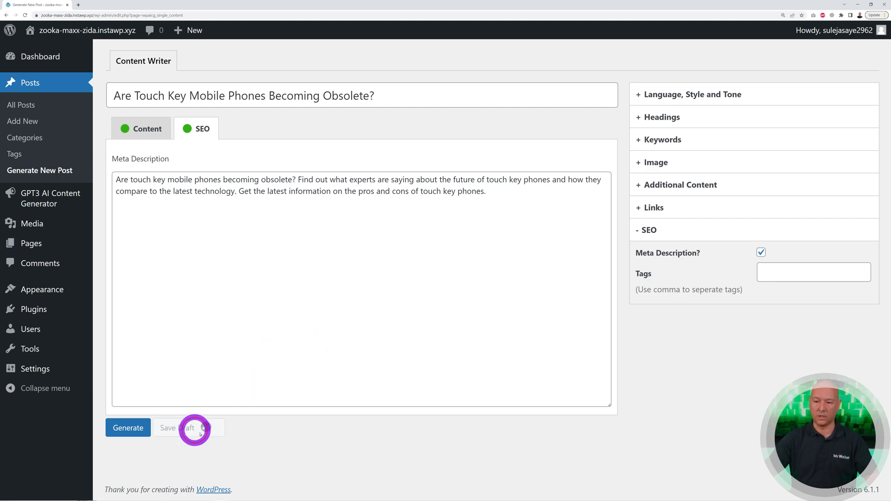
pyautogui.click(189, 428)
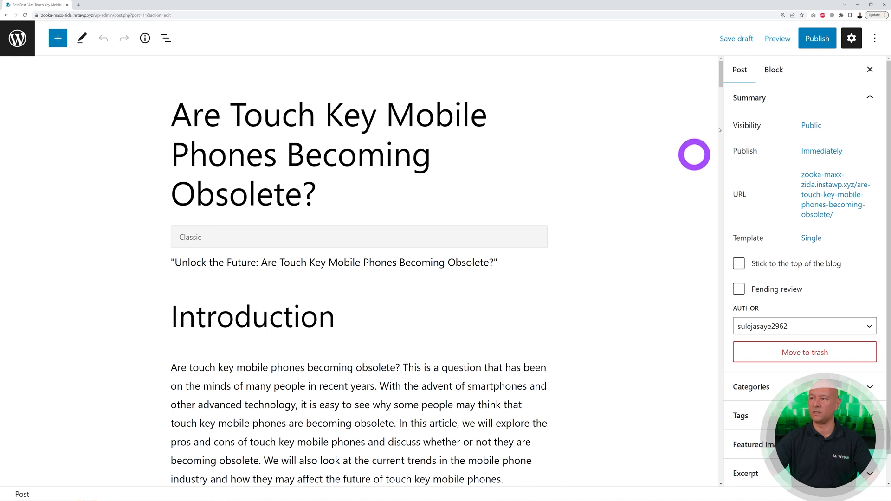
# - Preview the touch key phones draft in a new tab and read to its conclusion
pyautogui.click(778, 39)
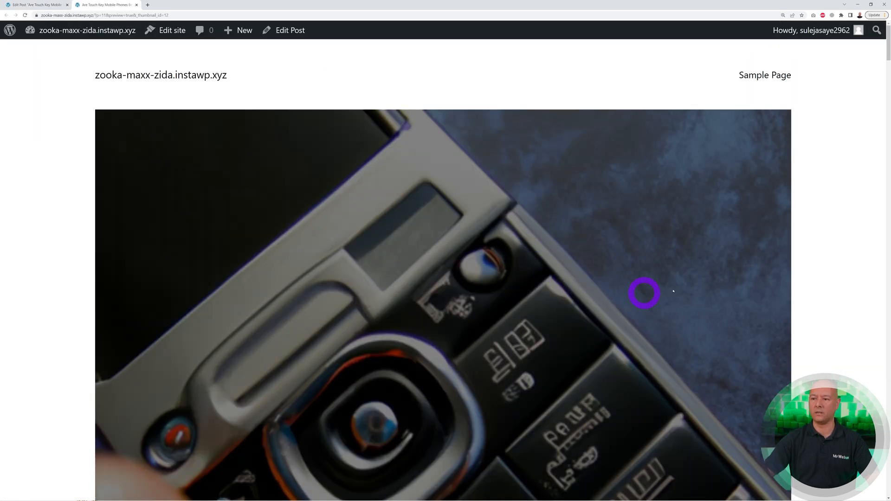
pyautogui.scroll(-3)
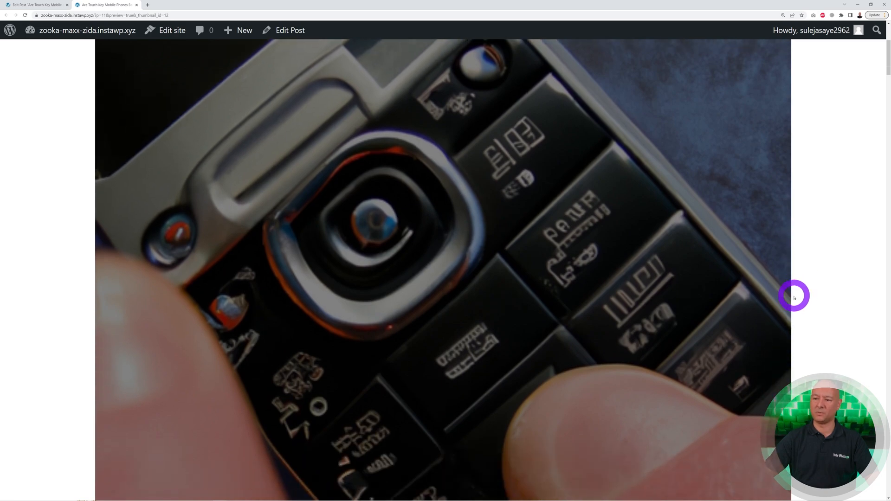
pyautogui.scroll(-3)
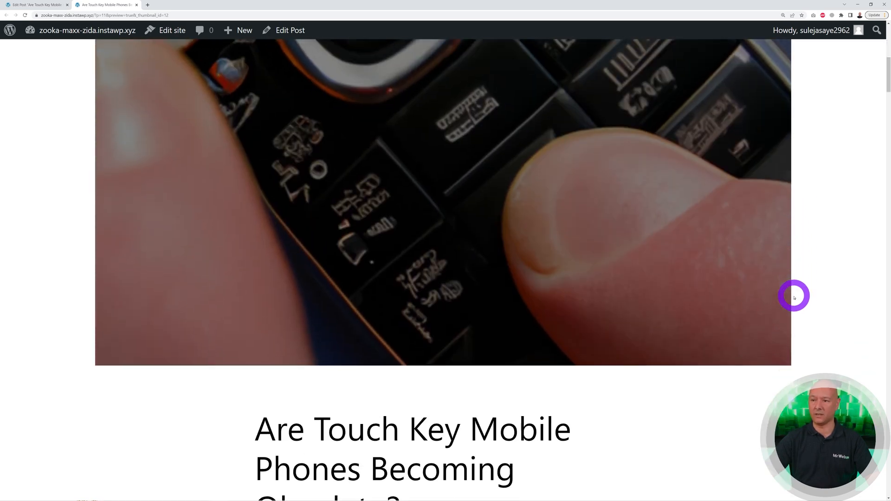
pyautogui.scroll(-3)
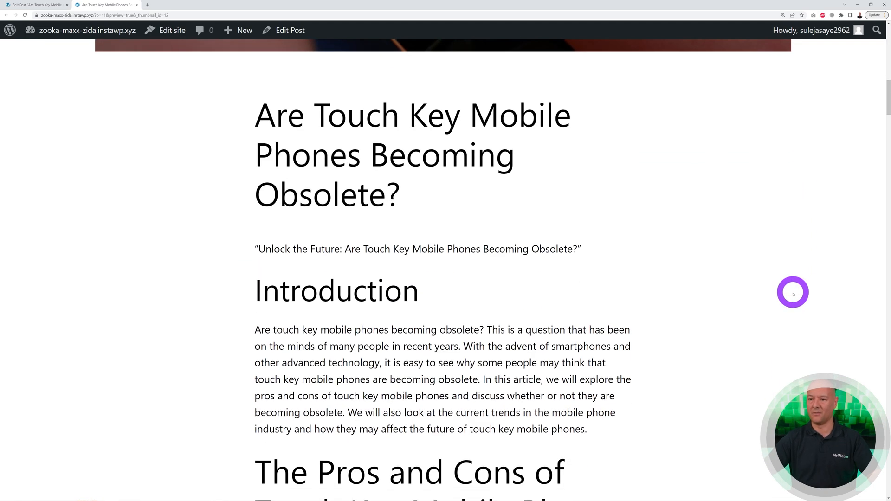
pyautogui.scroll(-3)
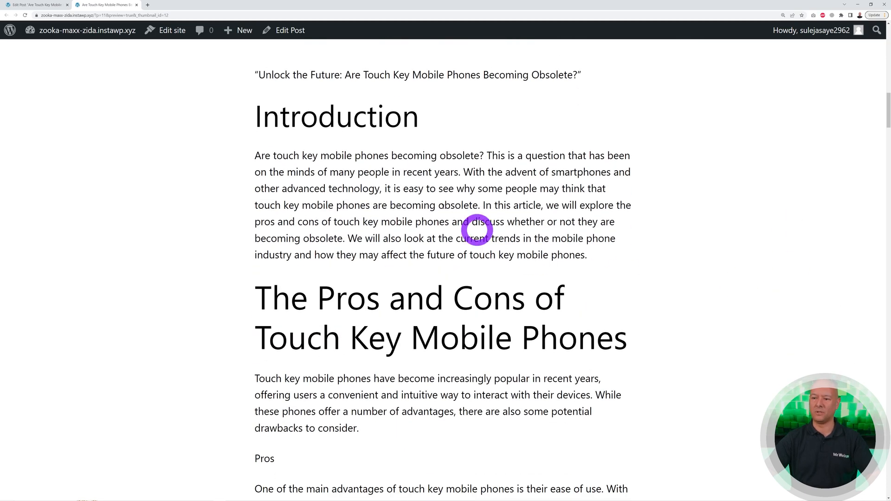
pyautogui.scroll(-3)
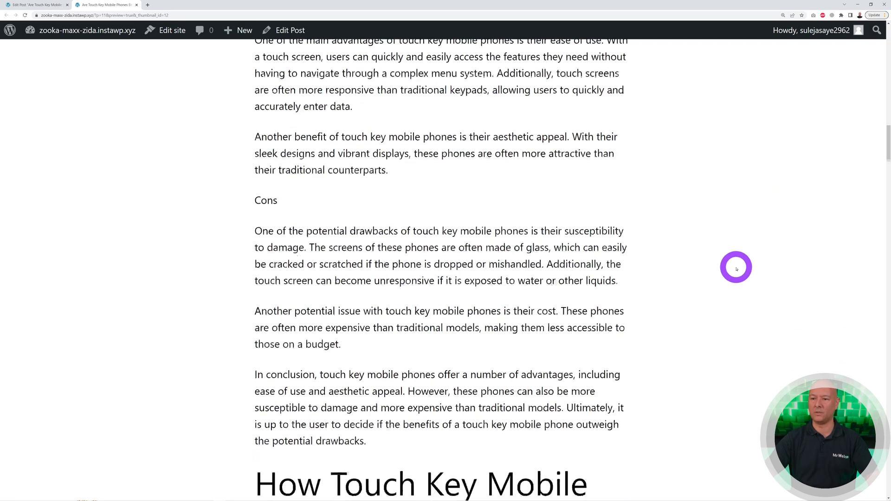
pyautogui.scroll(-3)
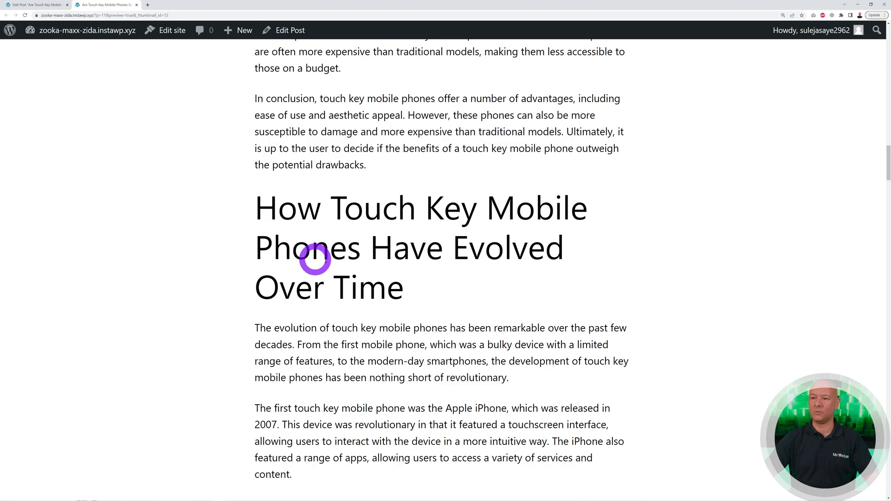
pyautogui.scroll(-3)
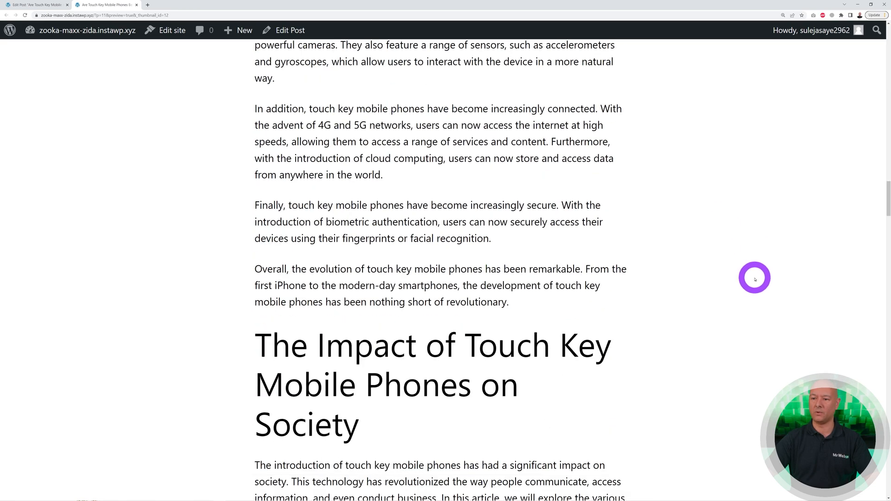
pyautogui.scroll(-3)
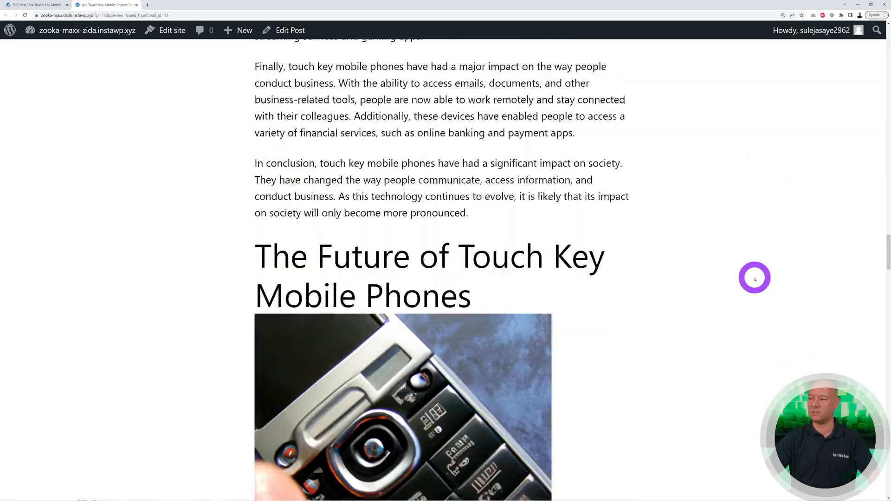
pyautogui.scroll(-3)
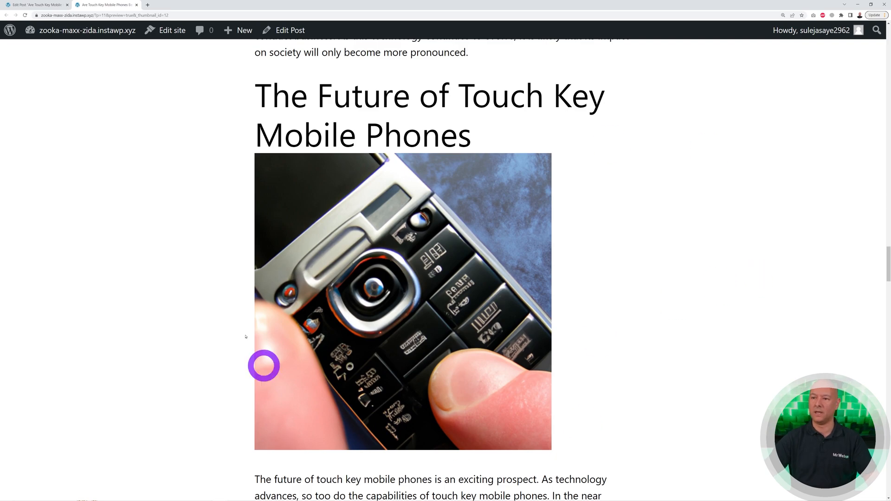
pyautogui.scroll(-3)
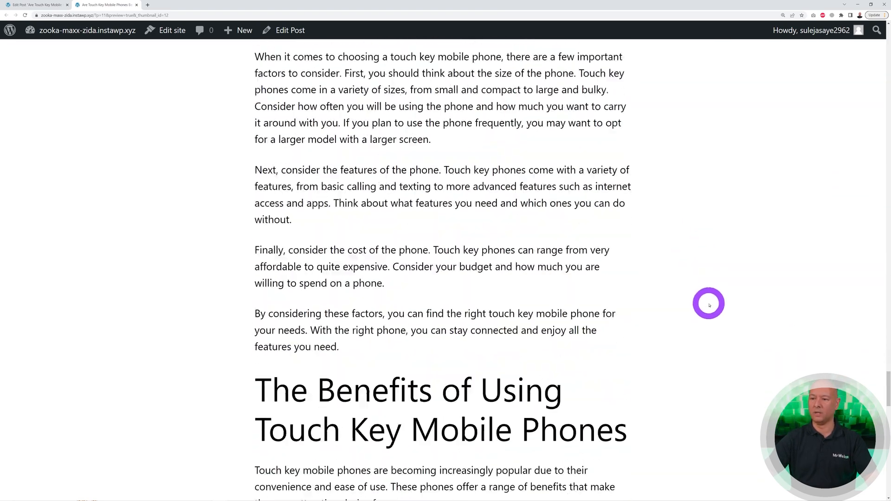
pyautogui.scroll(-3)
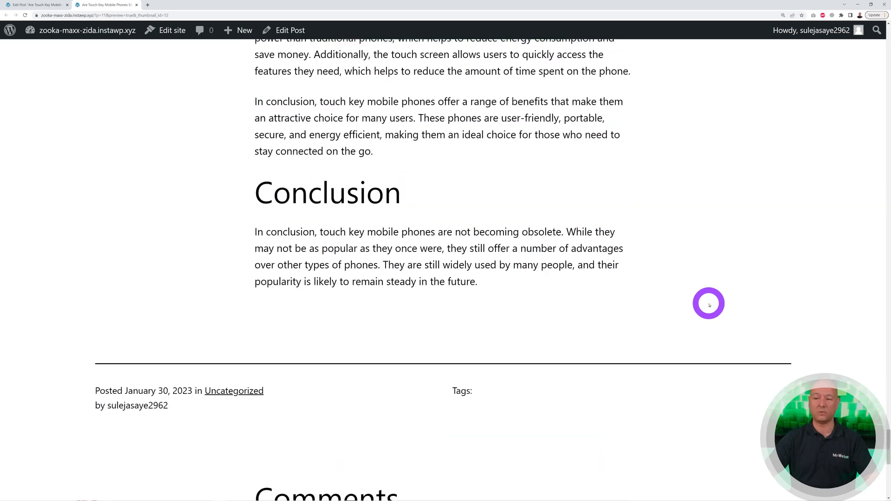
pyautogui.scroll(3)
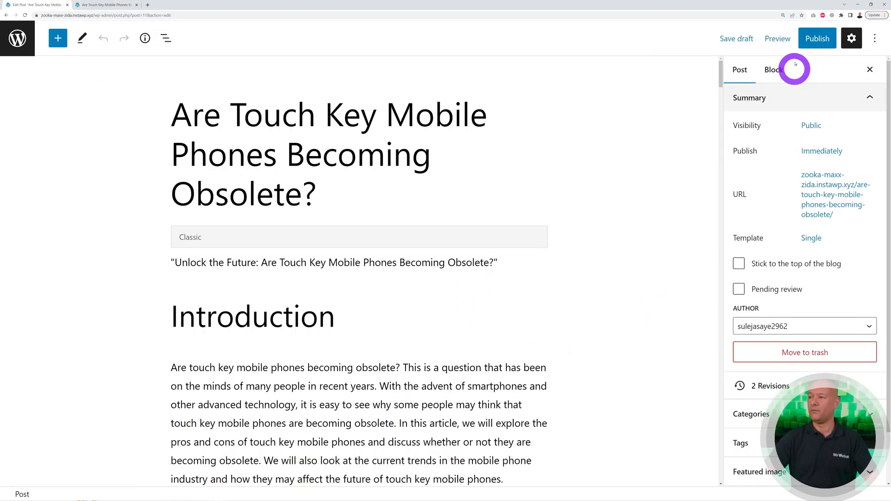
# - Publish 'Are Touch Key Mobile Phones Becoming Obsolete?' and confirm in the pre-publish panel
pyautogui.click(817, 38)
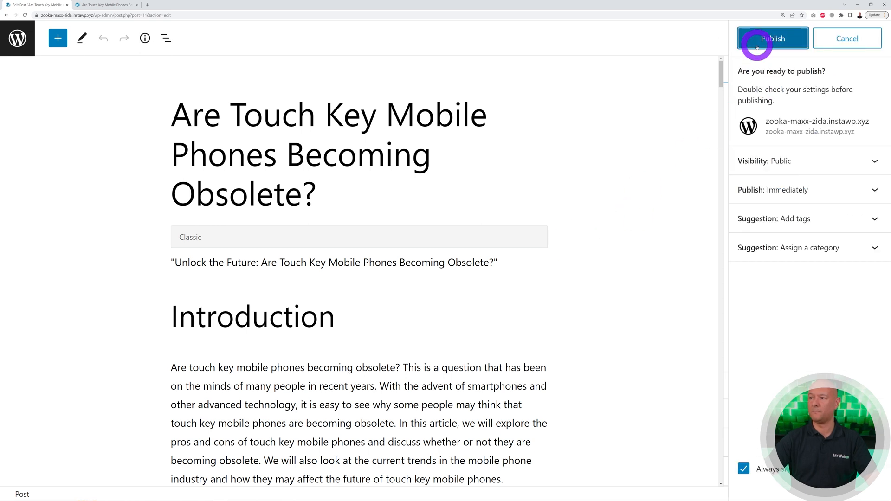
pyautogui.click(771, 38)
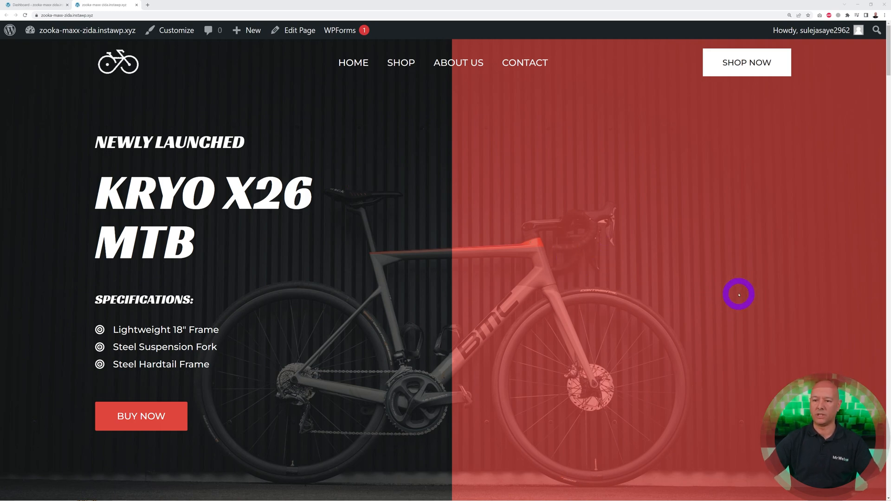
# - Scroll the bike shop front page to view the New Arrivals bicycles
pyautogui.scroll(-3)
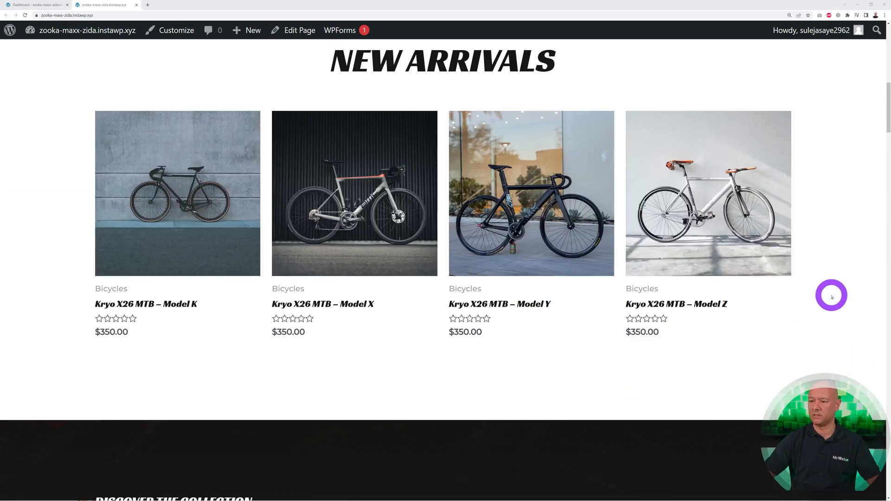
pyautogui.scroll(3)
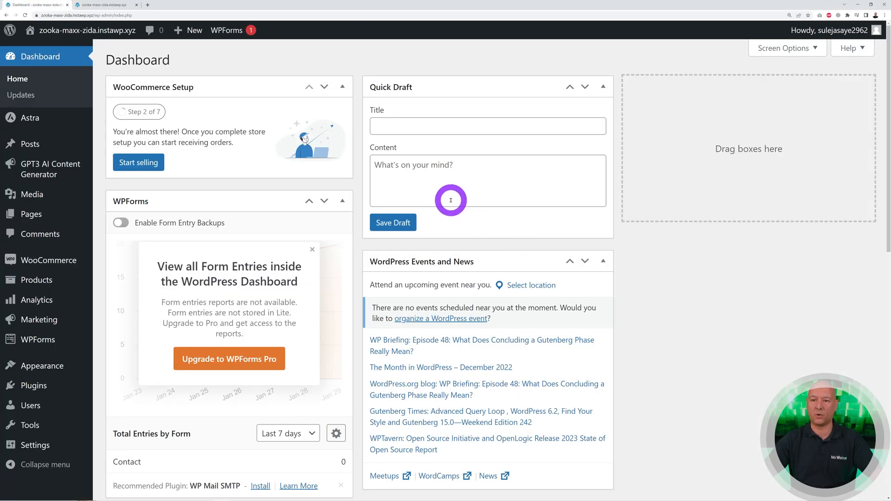
pyautogui.moveTo(34, 280)
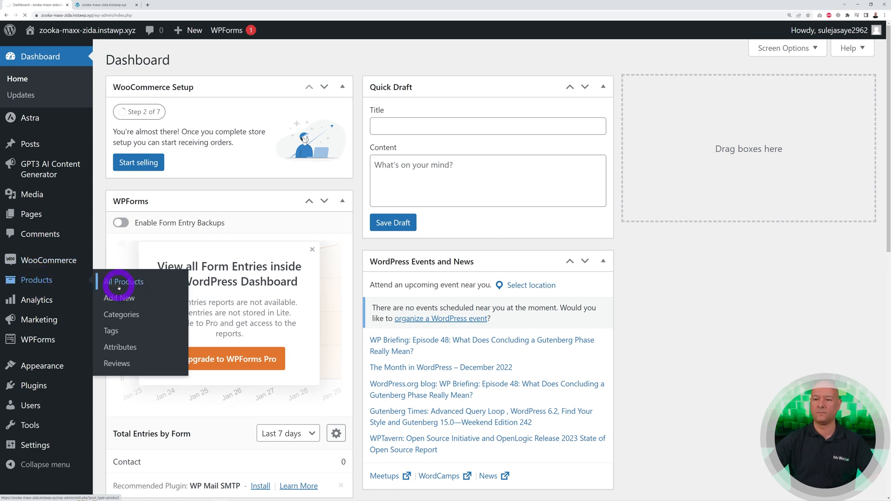
# - From the All Products list of 15 items, start a new blank product
pyautogui.click(123, 282)
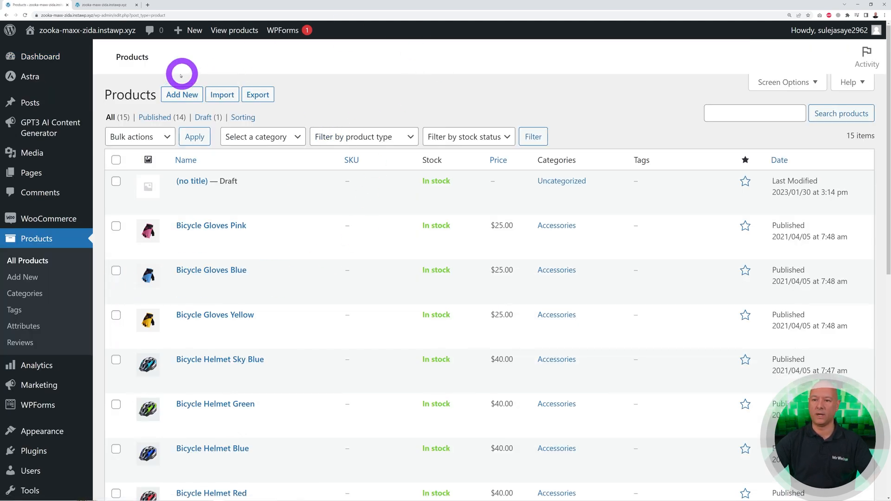
pyautogui.click(181, 95)
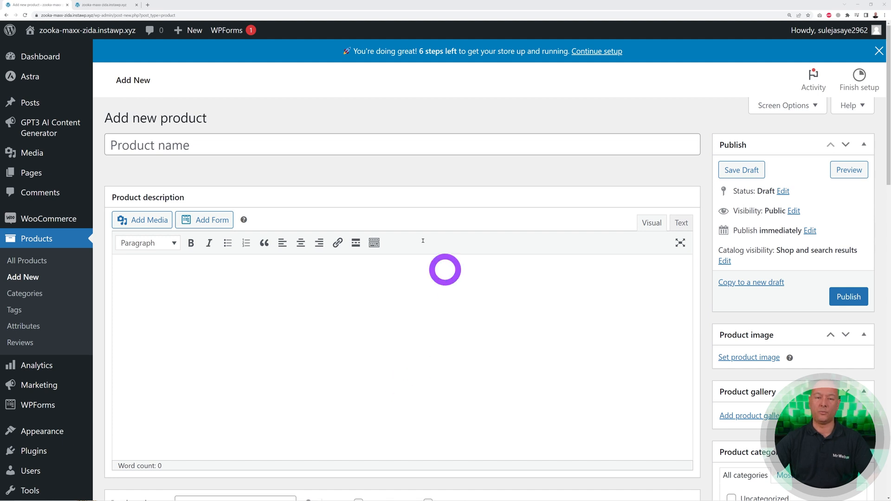
pyautogui.moveTo(418, 319)
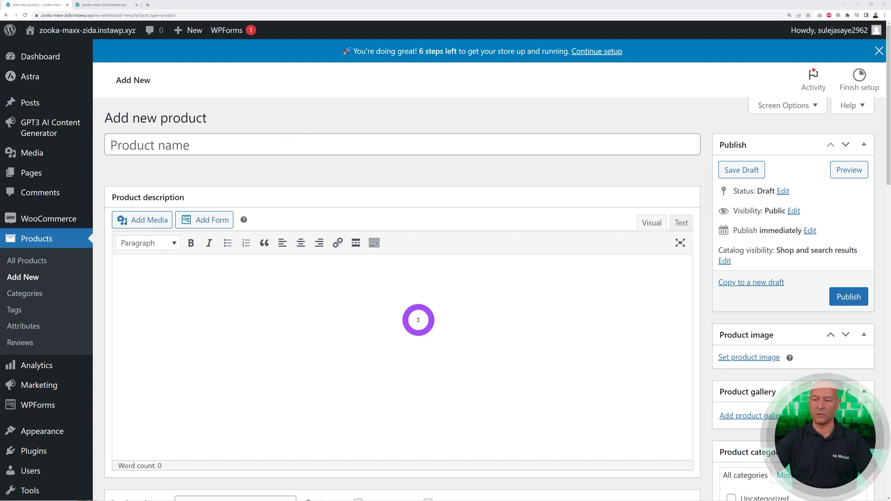
pyautogui.moveTo(427, 326)
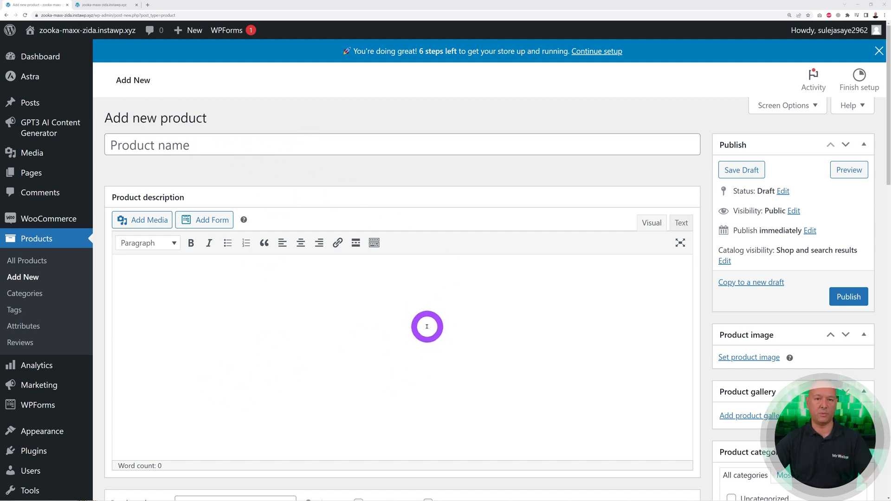
# - Generate AI title, short description and tags for 'CUBE Agree C:62 Pro Road Bike'
pyautogui.scroll(-3)
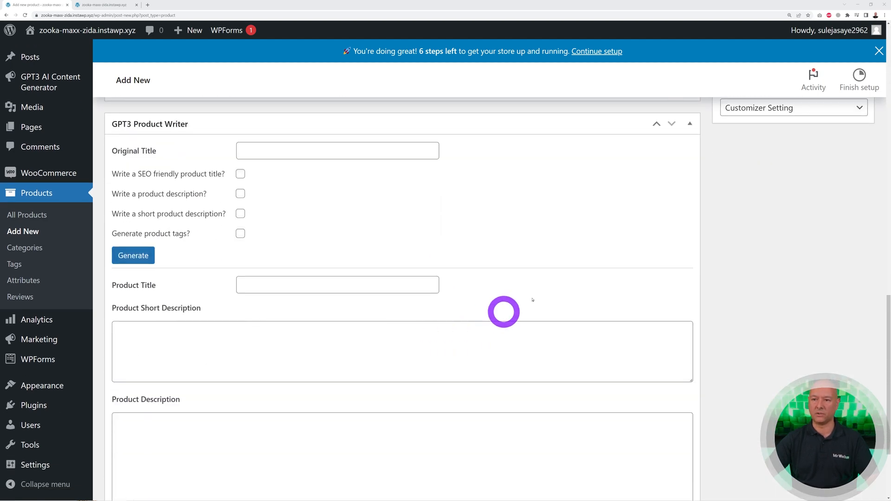
pyautogui.click(338, 151)
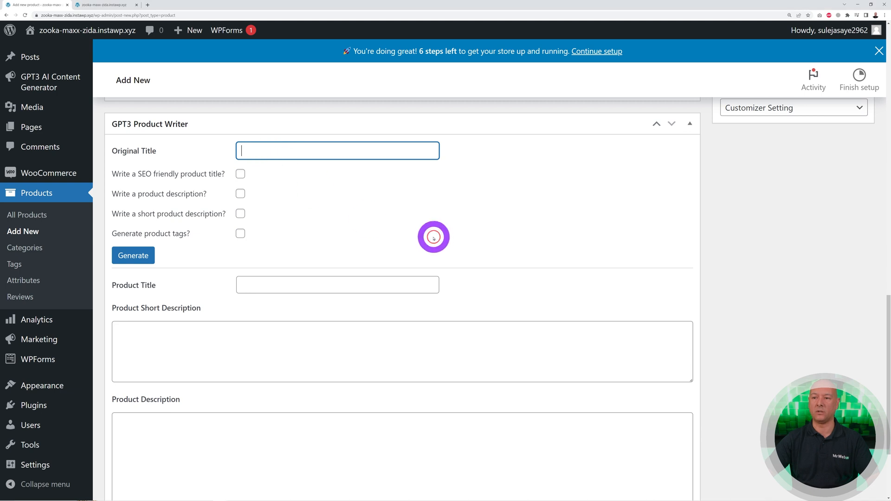
pyautogui.write('CUBE Agree C:62 Pro Road Bike')
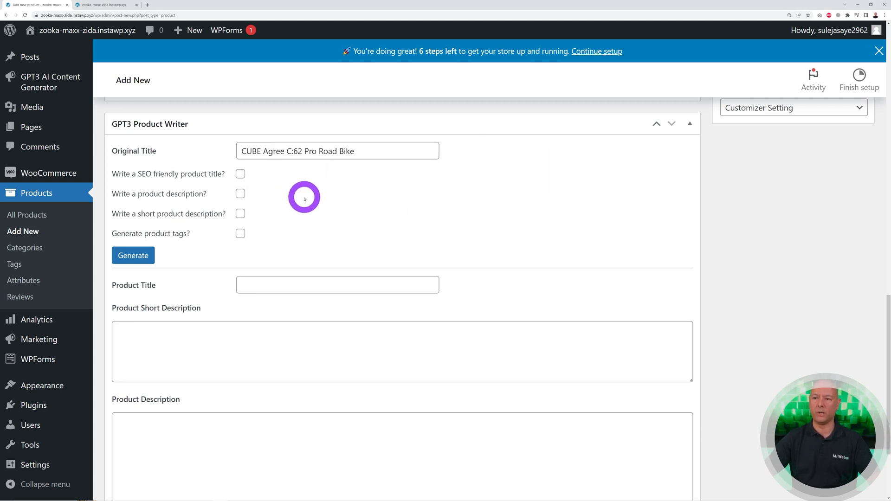
pyautogui.moveTo(357, 198)
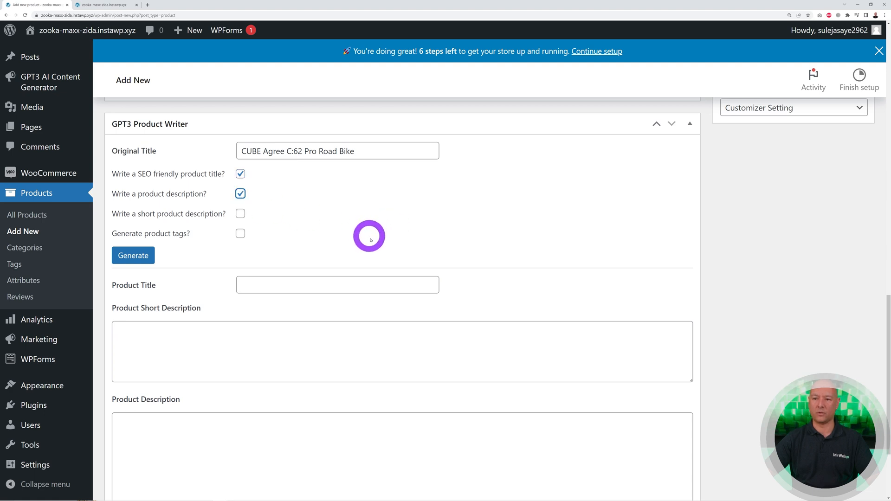
pyautogui.click(240, 214)
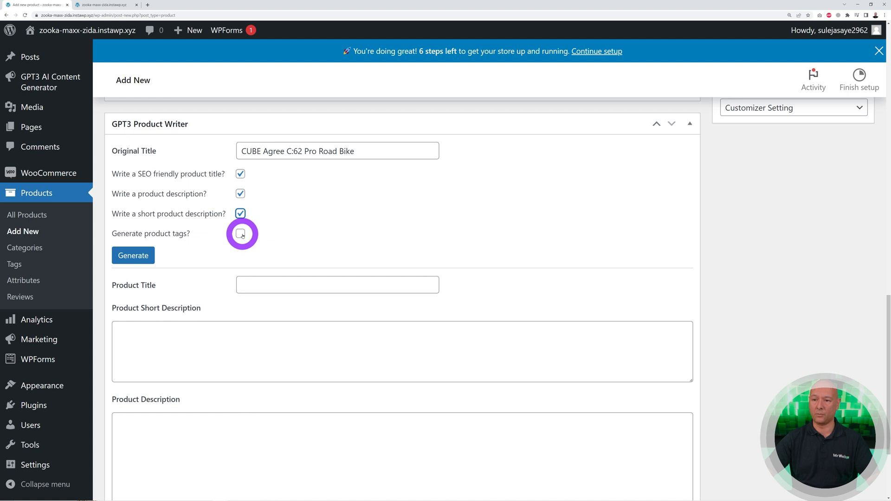
pyautogui.click(240, 234)
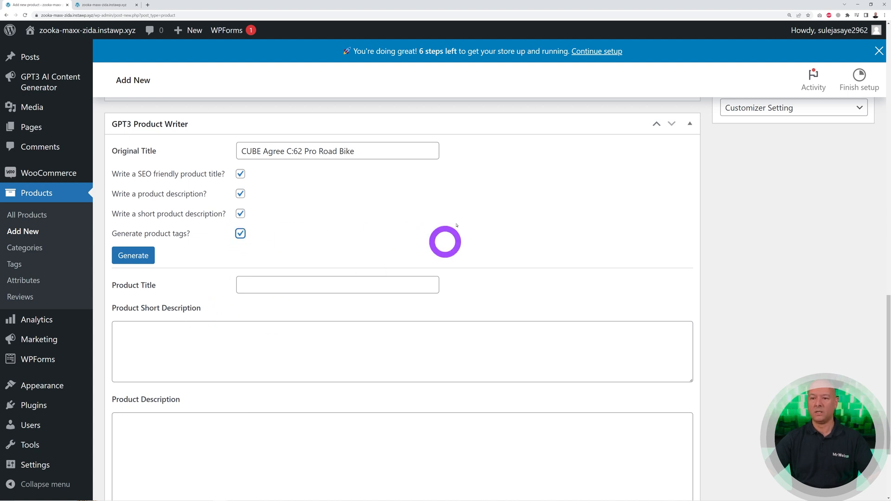
pyautogui.click(134, 259)
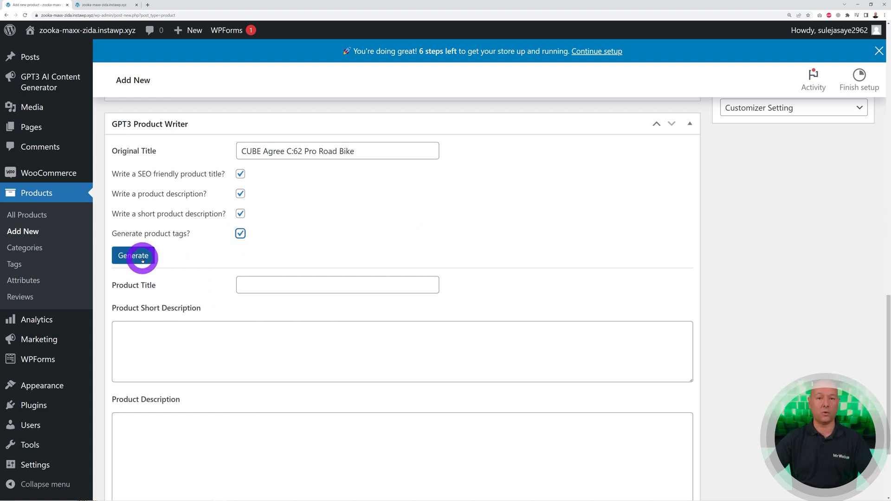
pyautogui.click(134, 256)
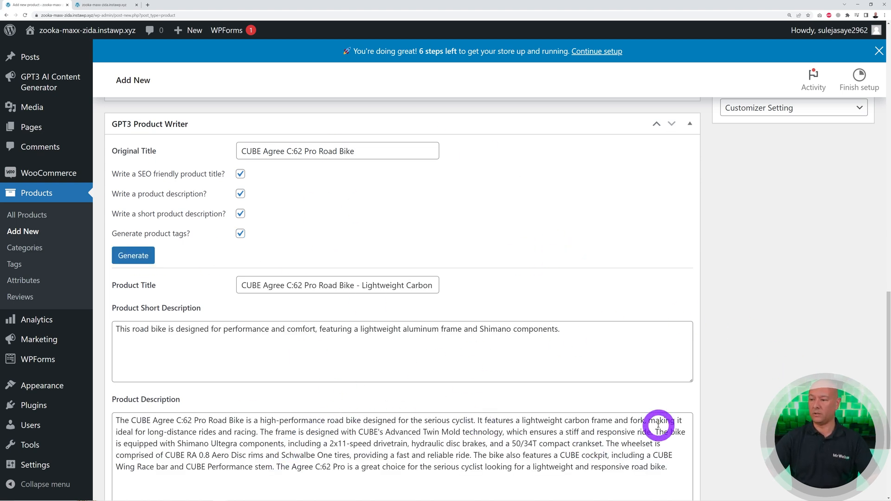
pyautogui.moveTo(716, 398)
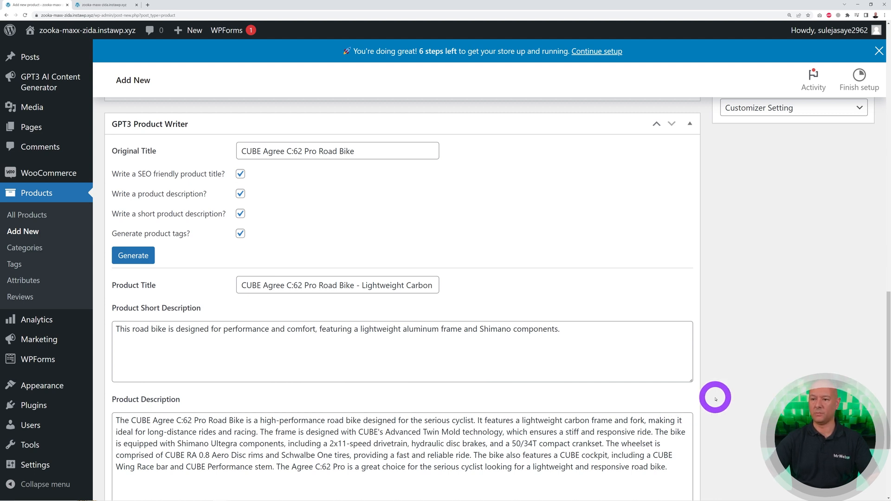
# - Save the generated title, descriptions and tags into a draft bike product
pyautogui.scroll(-3)
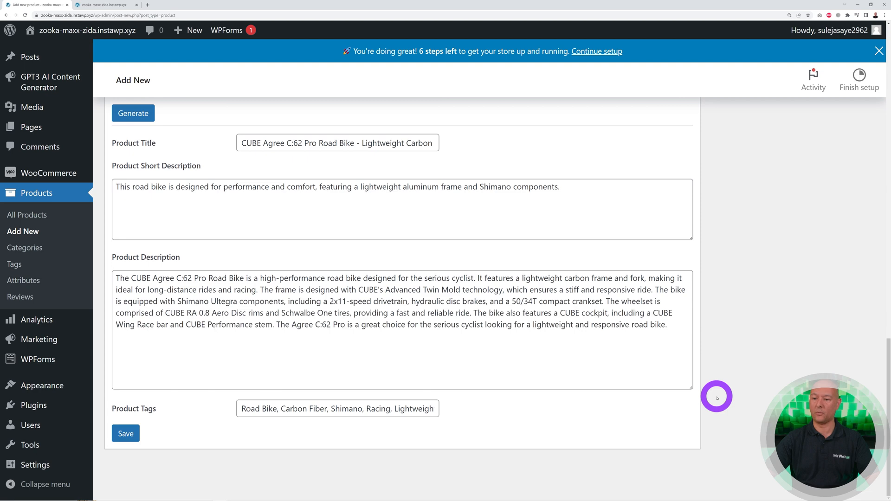
pyautogui.moveTo(343, 404)
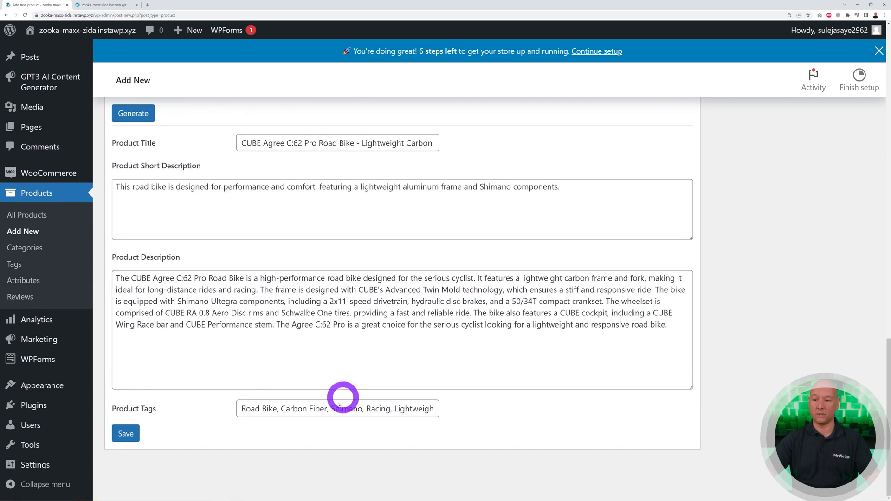
pyautogui.click(126, 434)
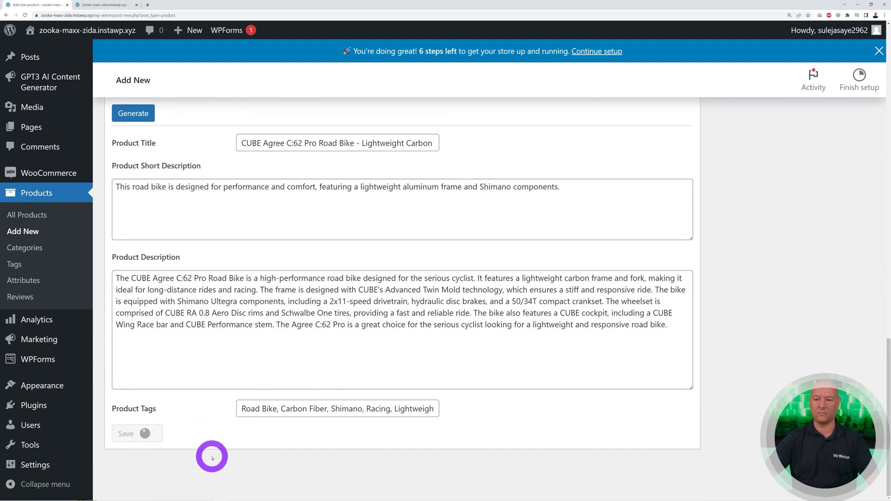
pyautogui.click(137, 433)
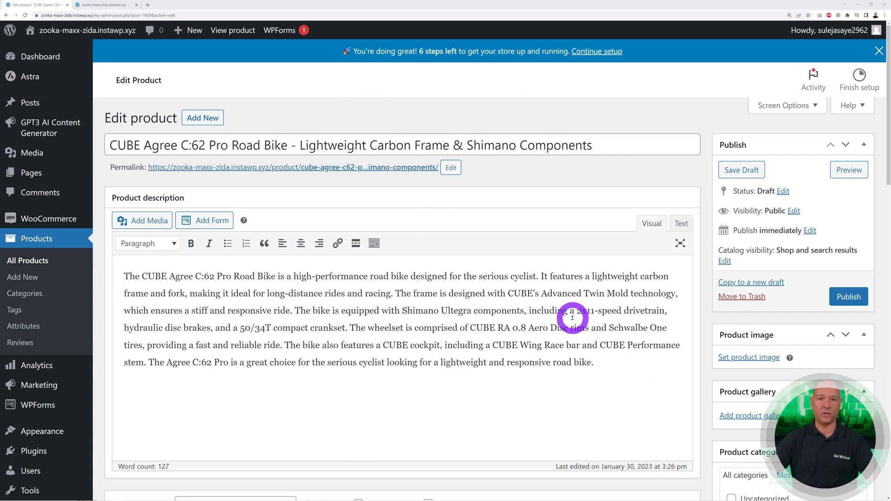
# - Upload the bike photo as the product image
pyautogui.scroll(-3)
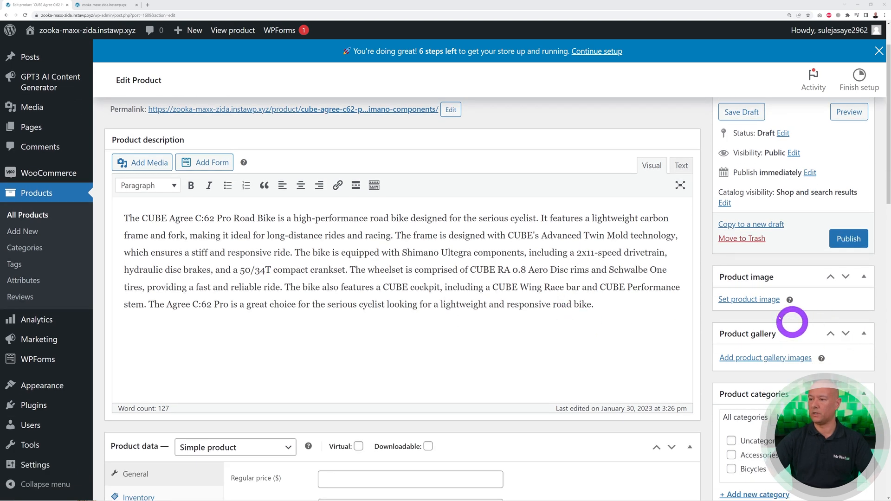
pyautogui.click(749, 299)
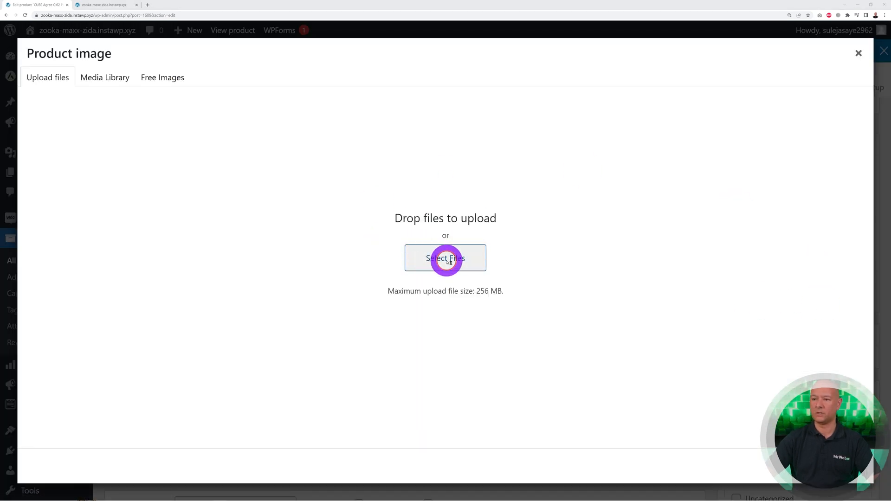
pyautogui.click(445, 258)
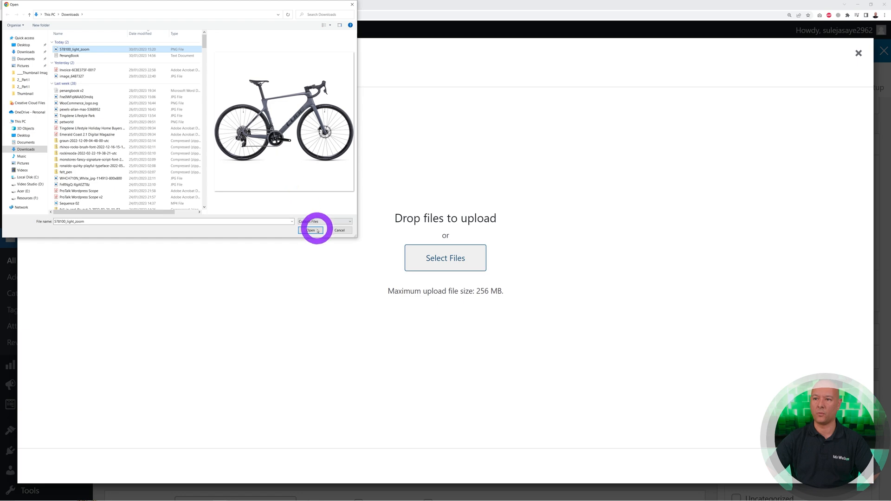
pyautogui.click(312, 231)
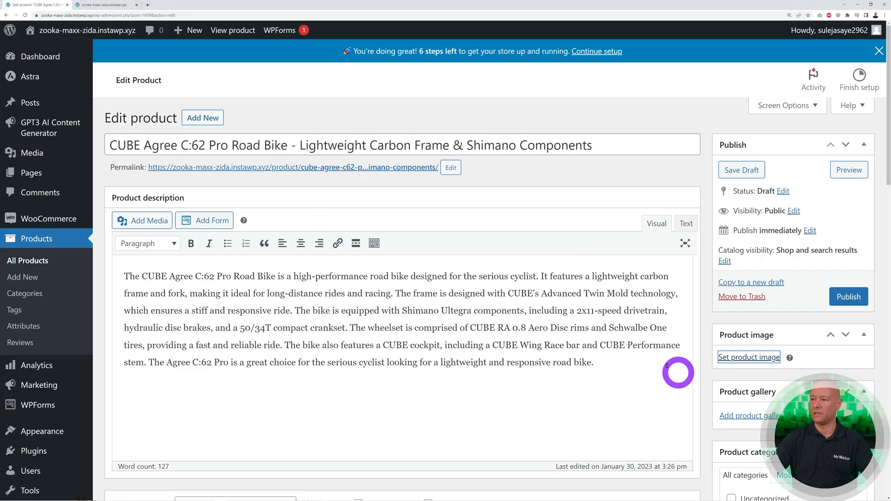
# - Assign the Bicycles category and set the regular price to 1999
pyautogui.scroll(-3)
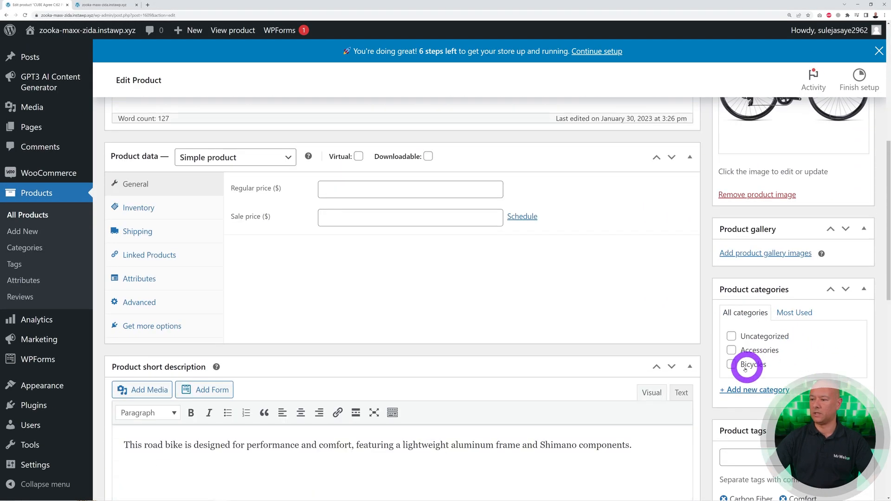
pyautogui.click(732, 365)
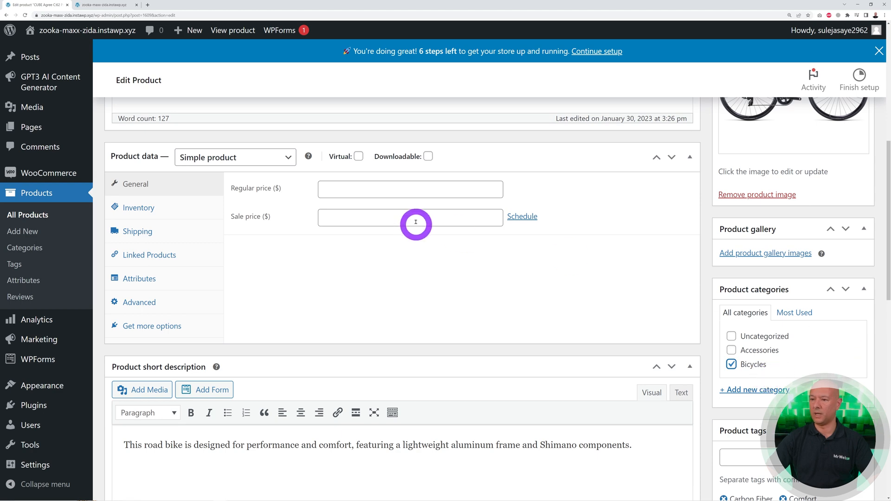
pyautogui.write('1999')
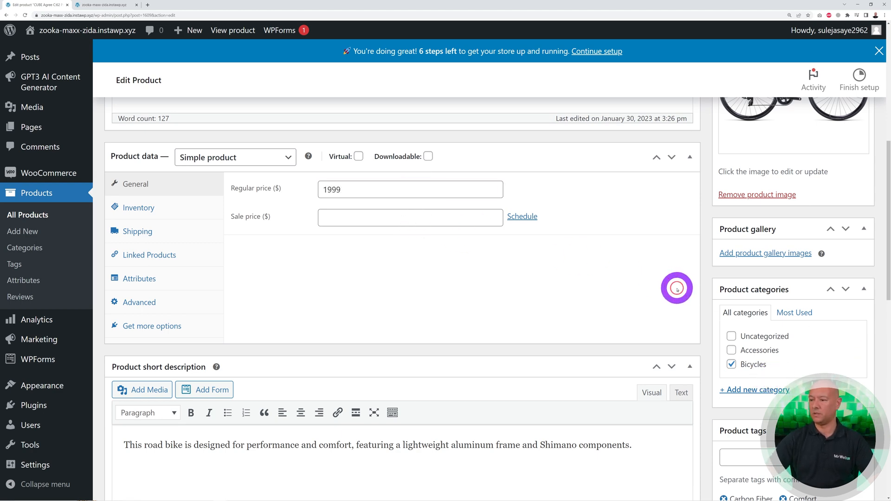
pyautogui.scroll(-3)
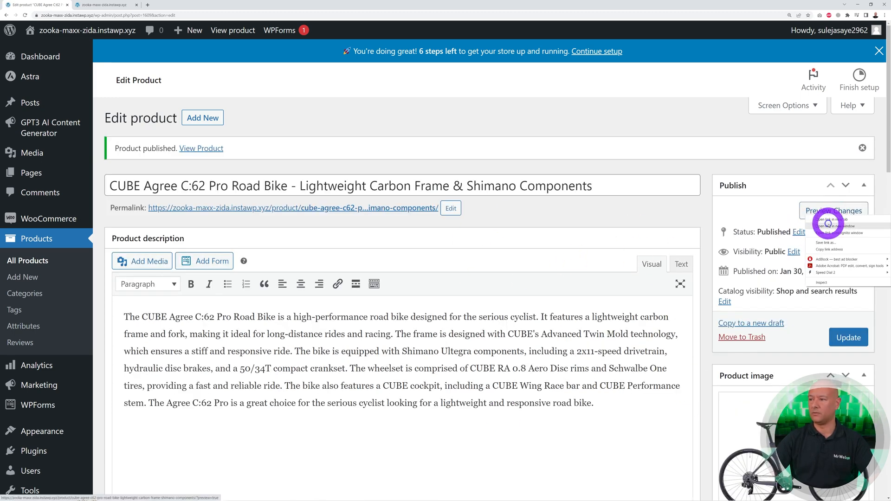
# - Open the product preview in a new tab and review its photo, $1,999.00 price and tags
pyautogui.click(826, 219)
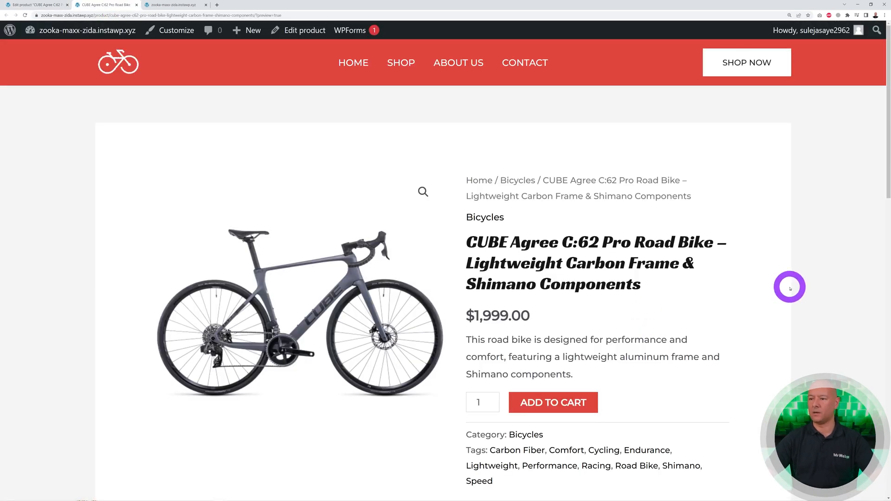
pyautogui.moveTo(455, 249)
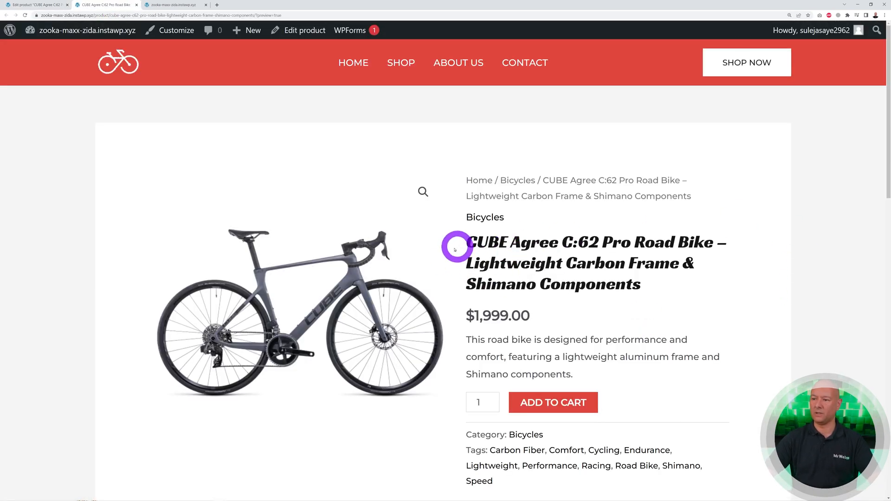
pyautogui.scroll(-3)
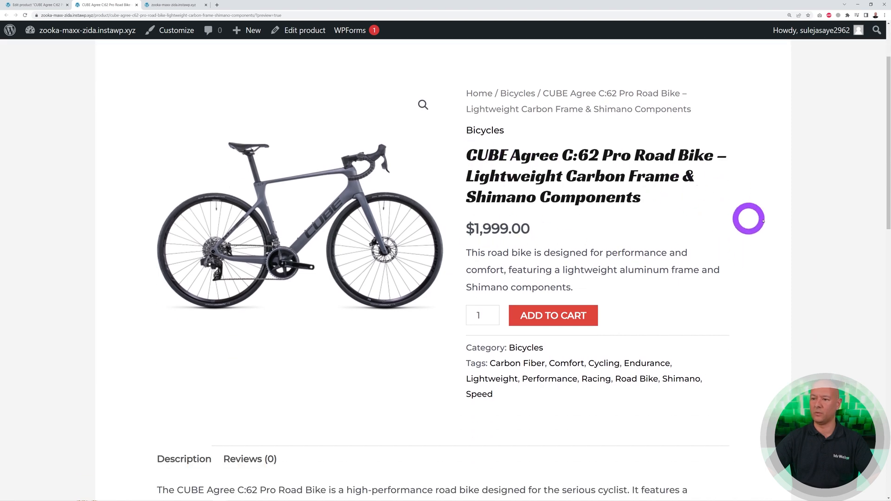
pyautogui.scroll(-3)
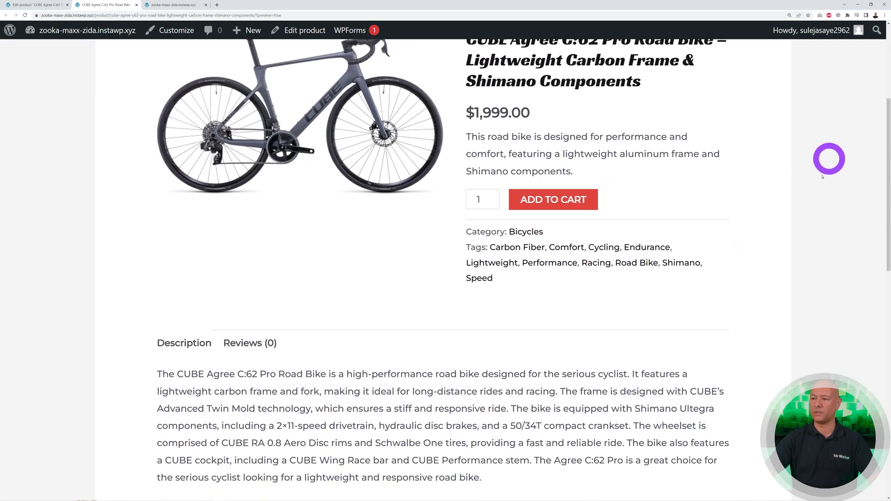
pyautogui.scroll(-3)
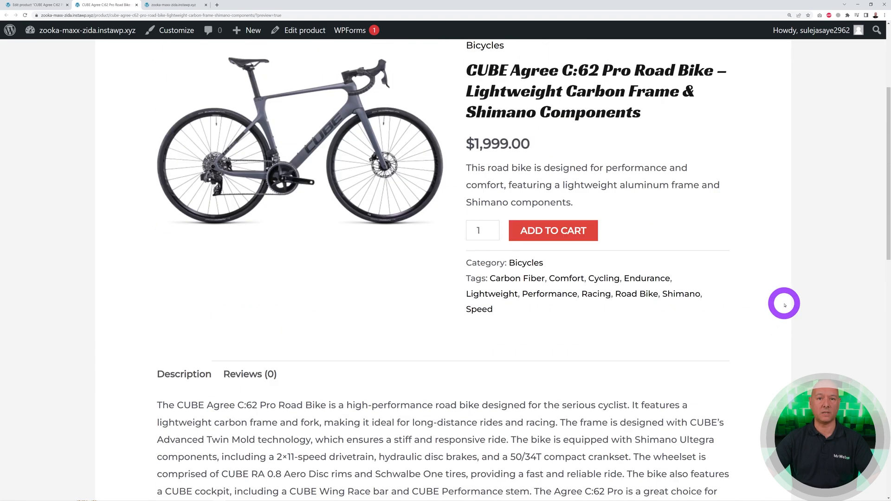
pyautogui.scroll(3)
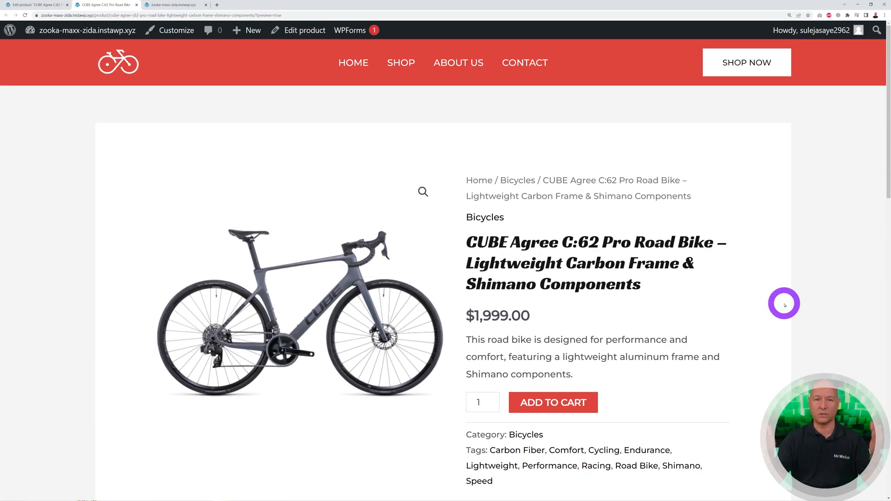